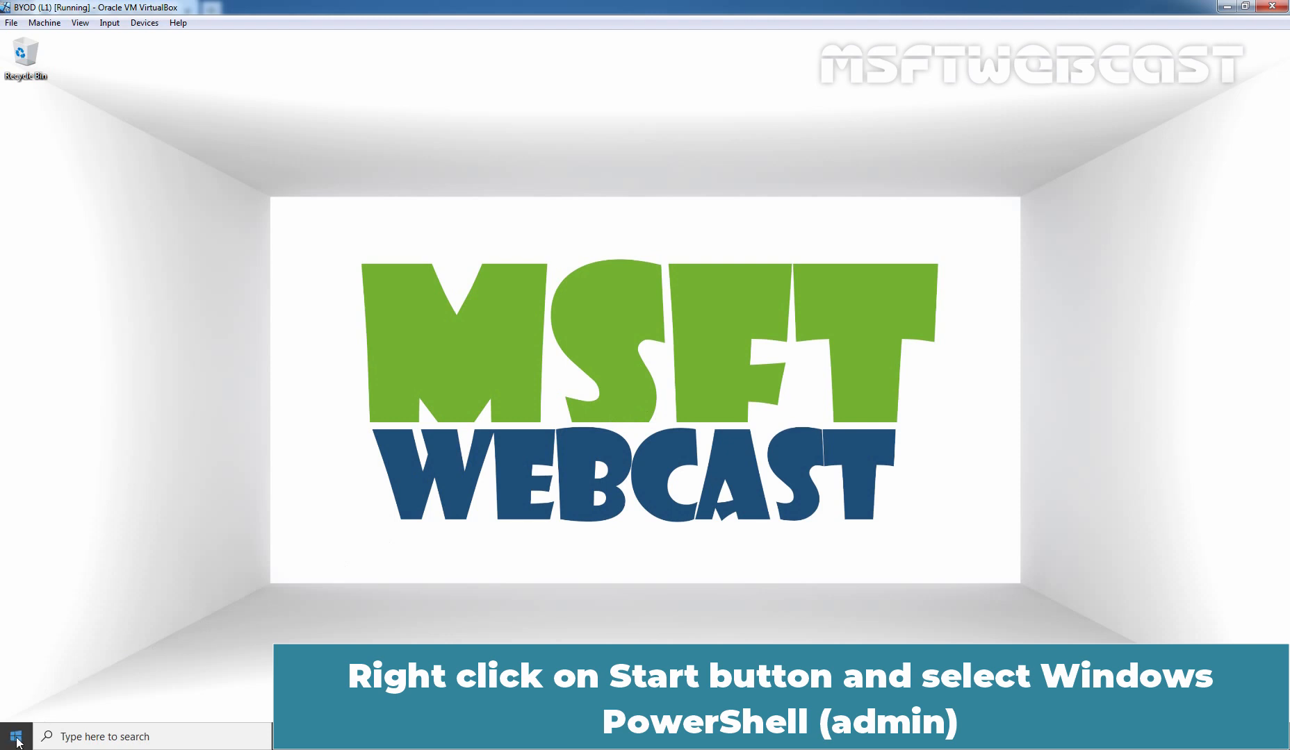
Step: Launch an elevated Windows PowerShell from the Start power-user menu and approve UAC
right_click(15, 737)
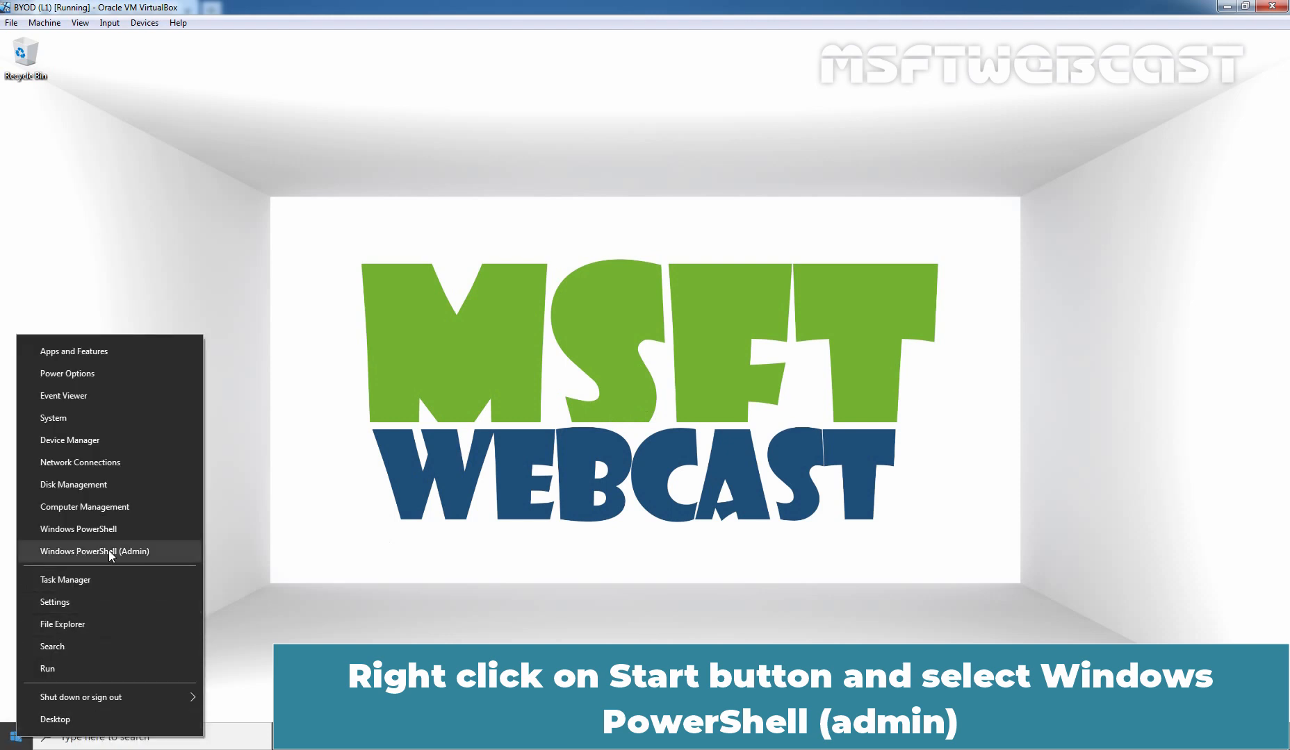
click(87, 551)
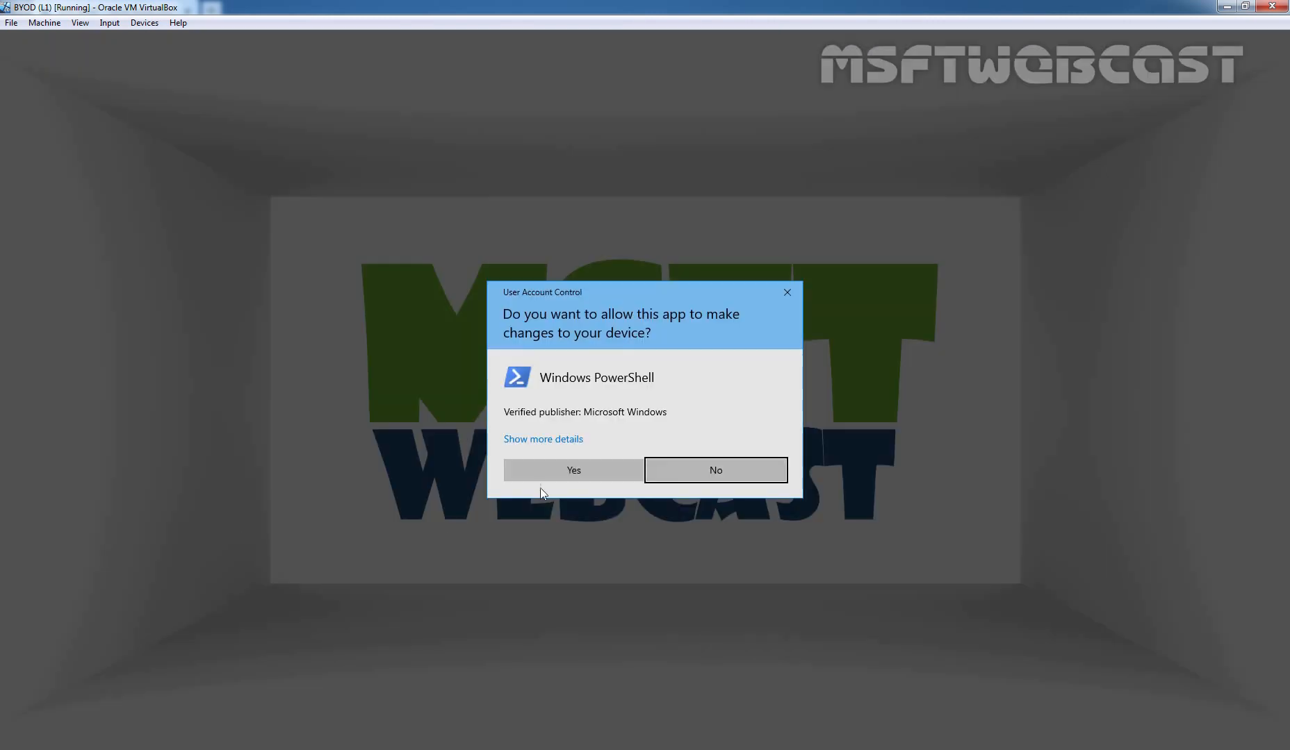
click(572, 470)
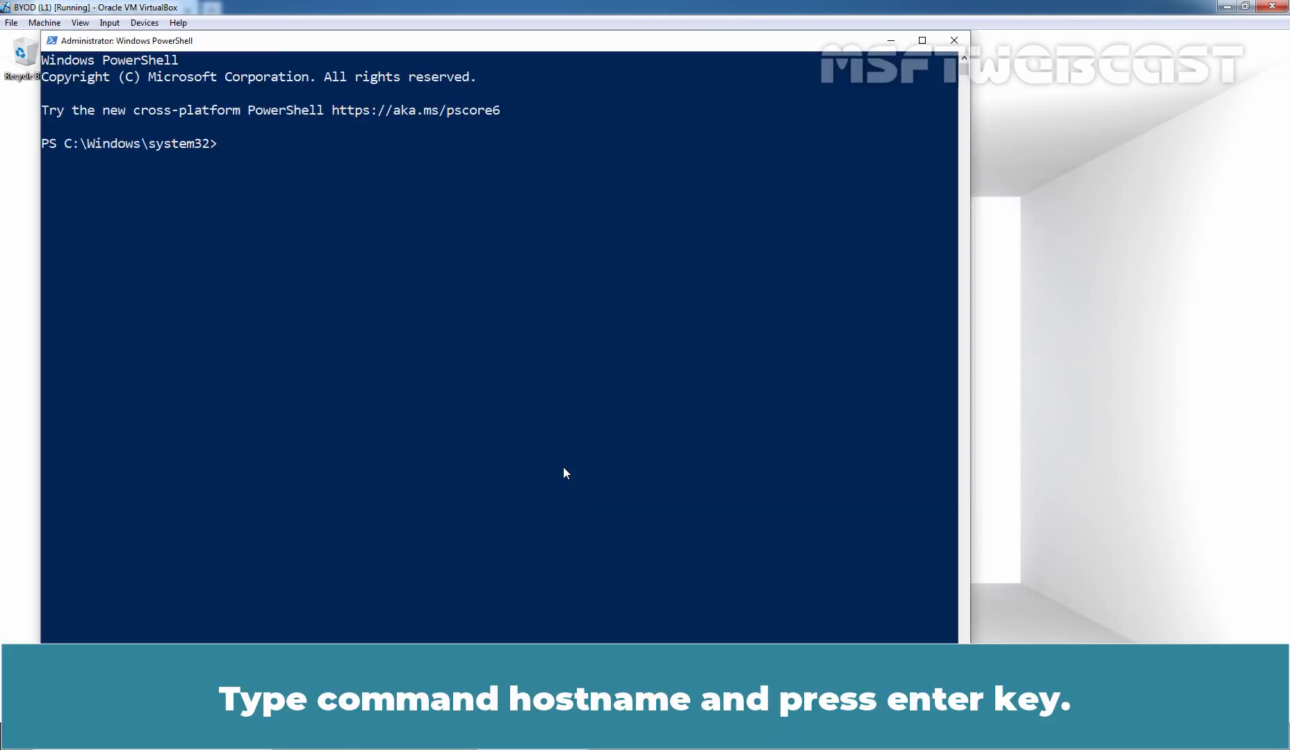
Step: Run hostname (returns BYOD) and dsregcmd /status showing the device not joined
text(hostname)
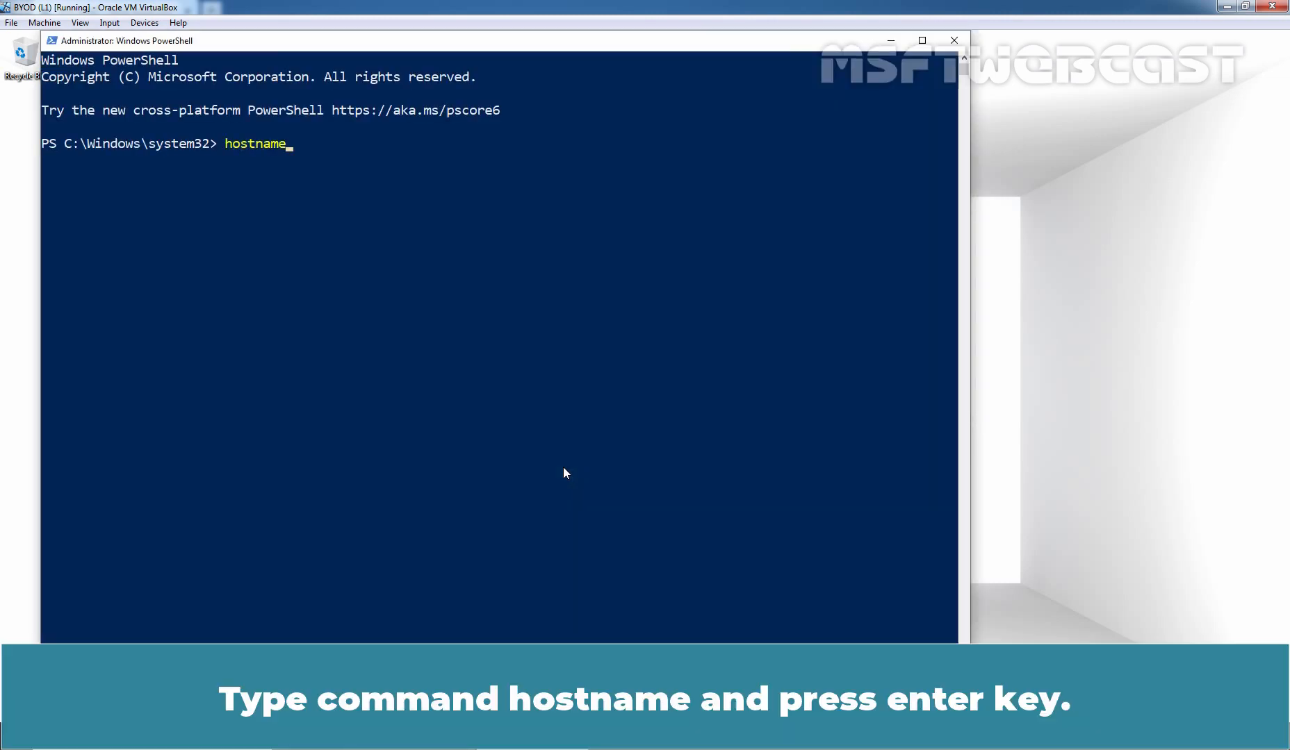
key(Enter)
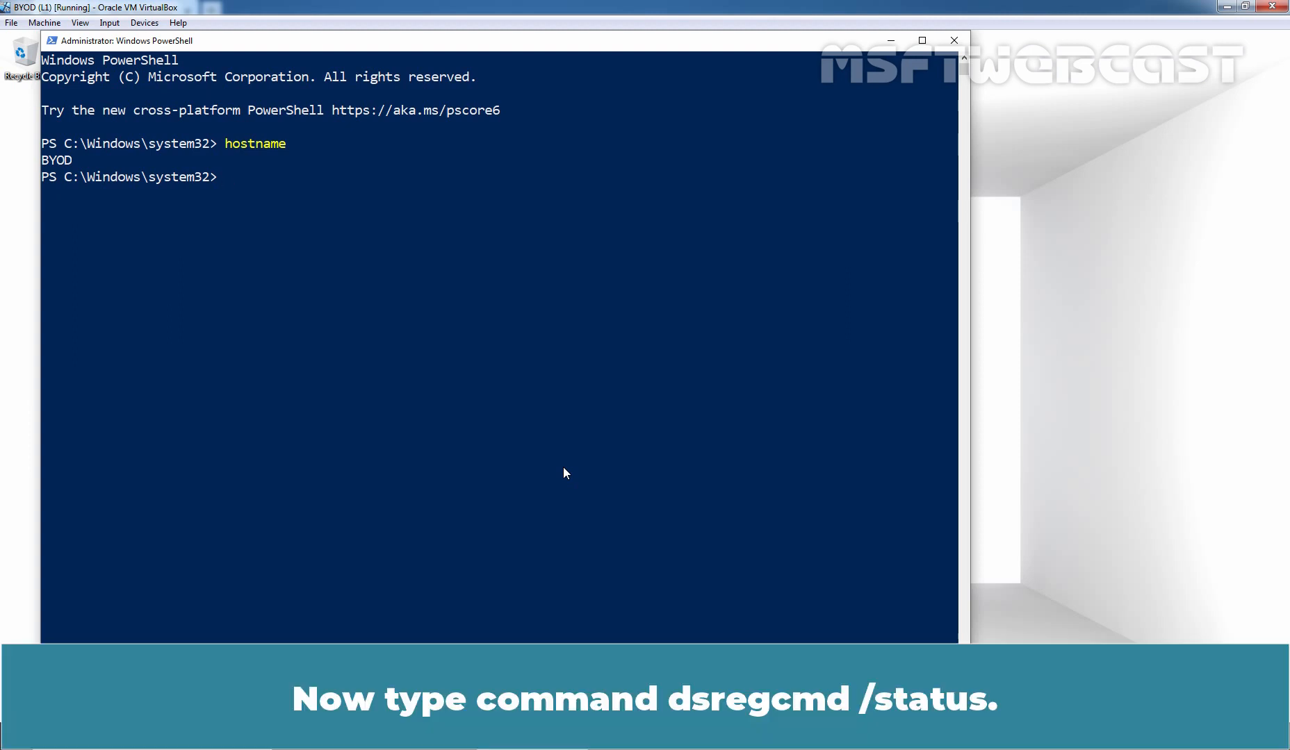
text(dsregcmd /)
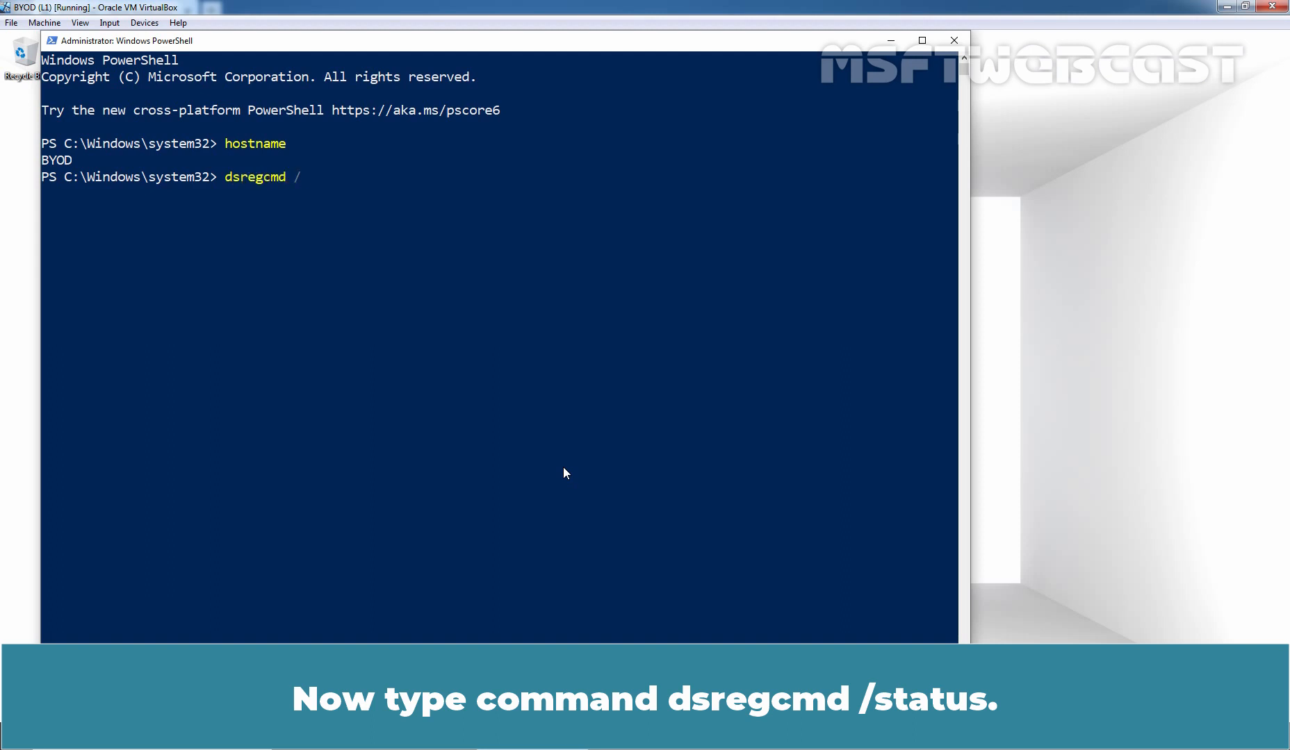
text(status)
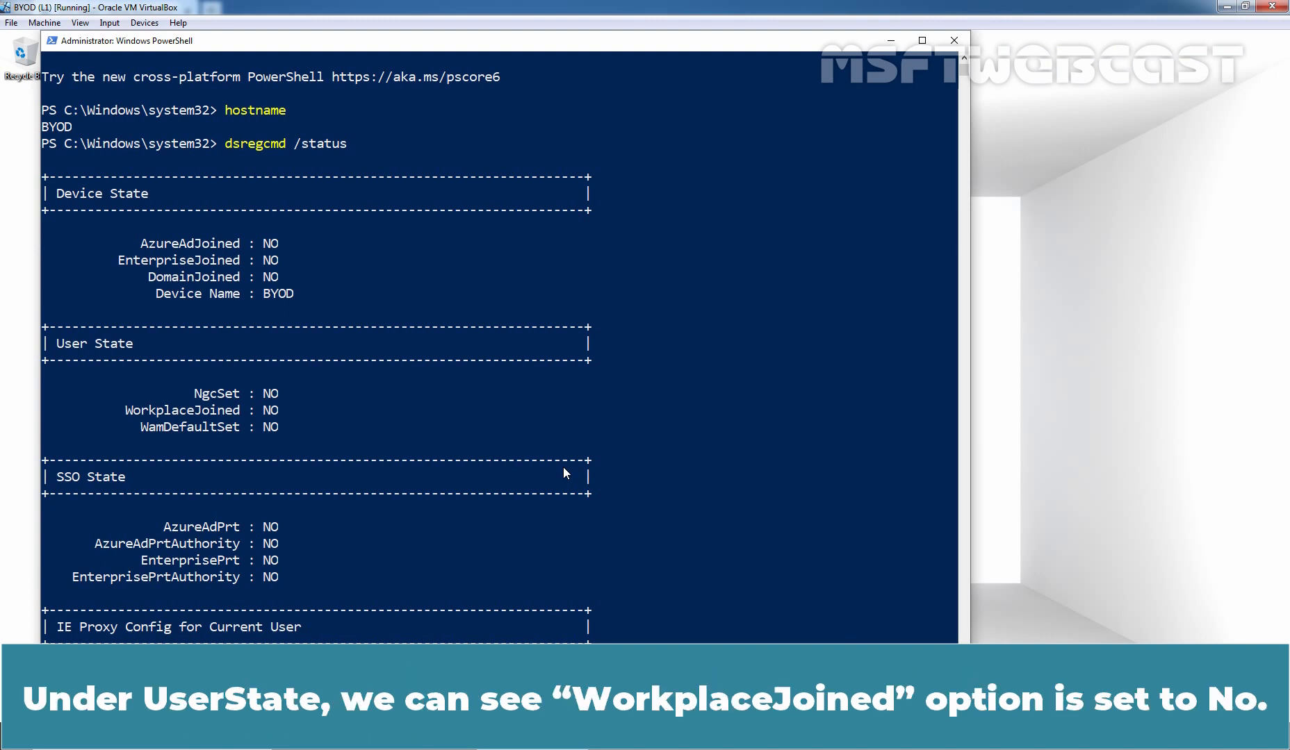
mouse_move(72, 368)
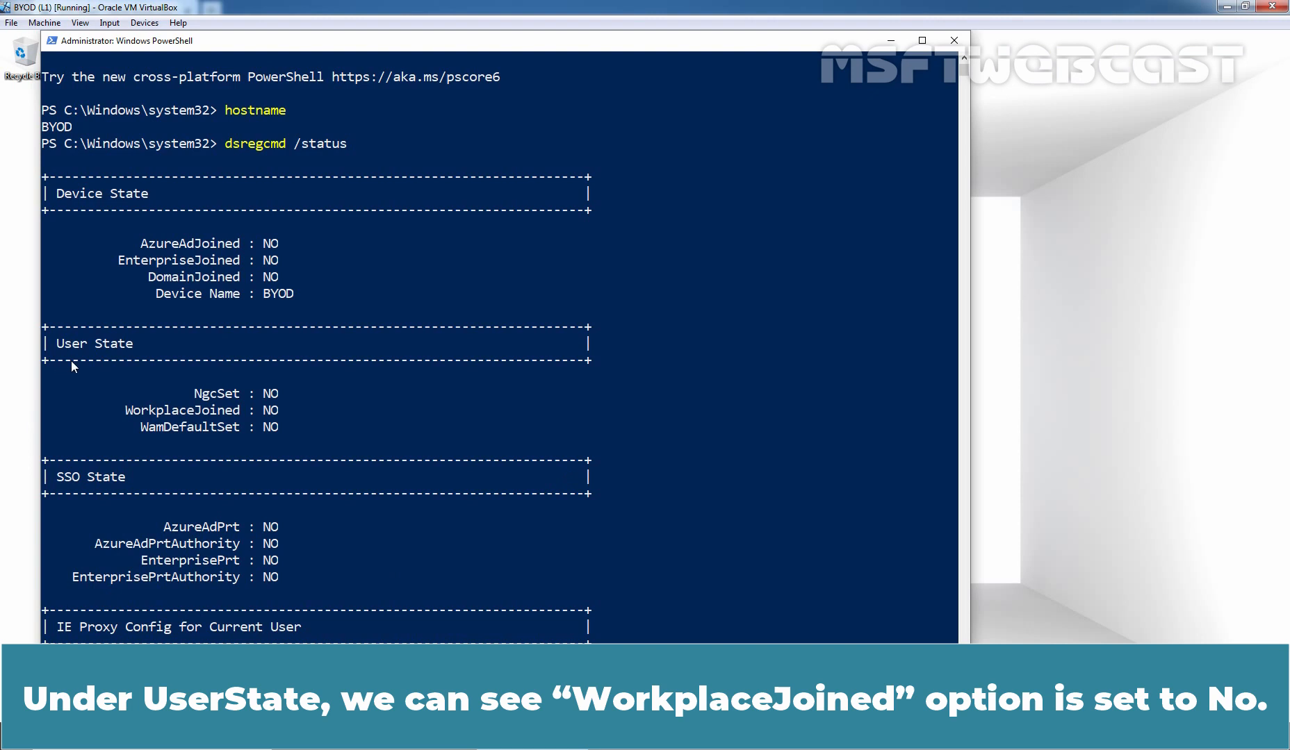
mouse_move(228, 423)
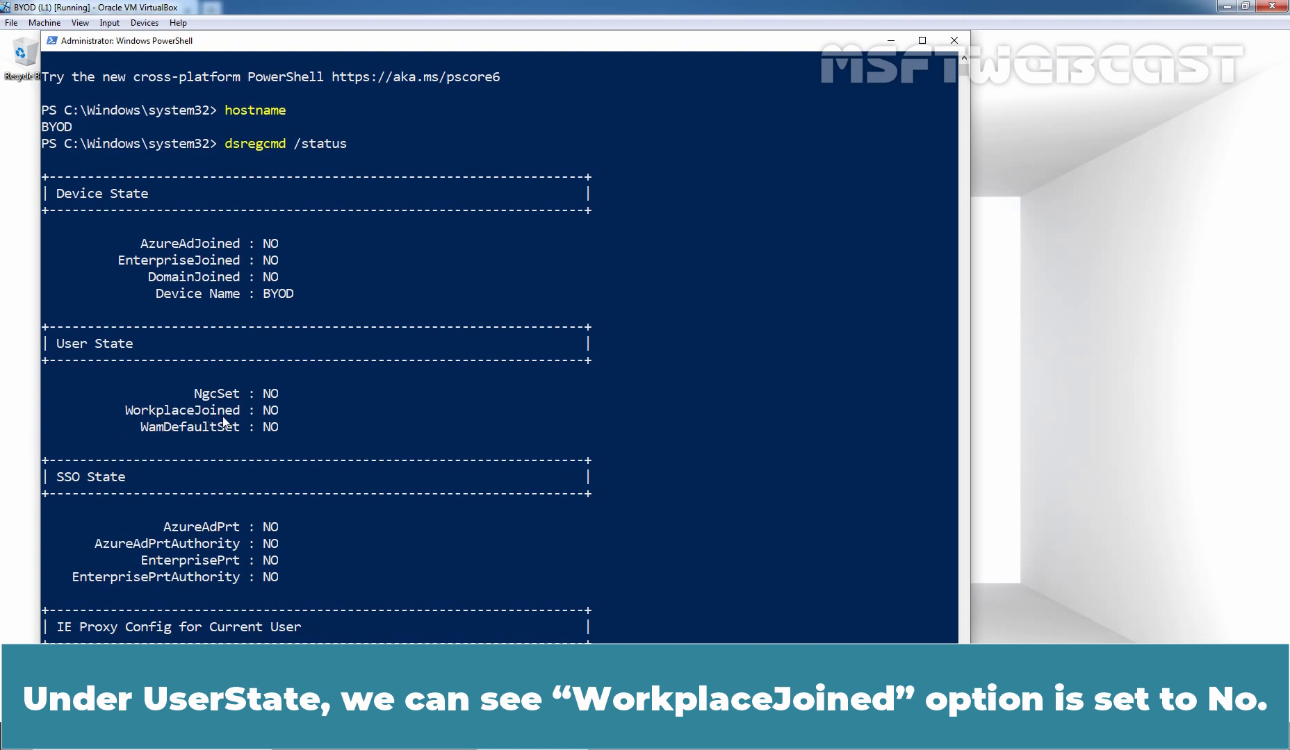
mouse_move(282, 427)
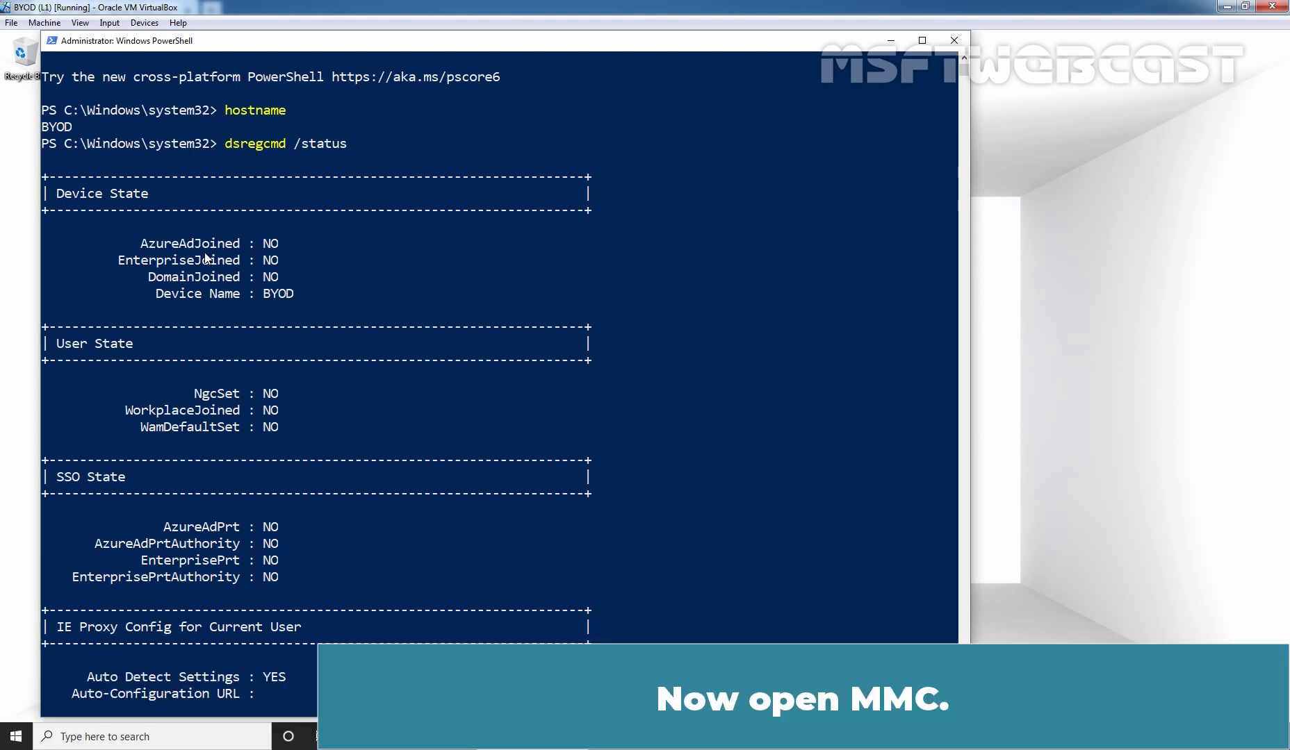
Step: Start an elevated mmc console and bring up Add/Remove Snap-in
text(mmc)
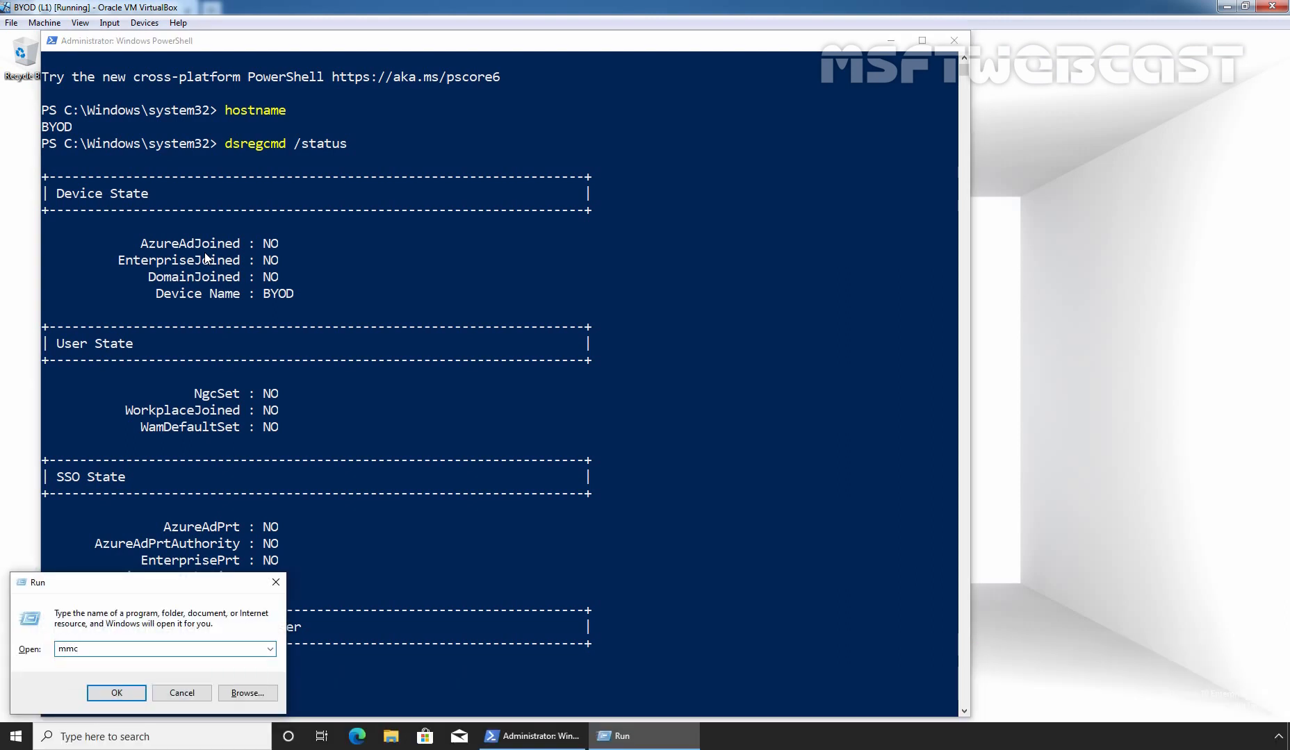
click(116, 694)
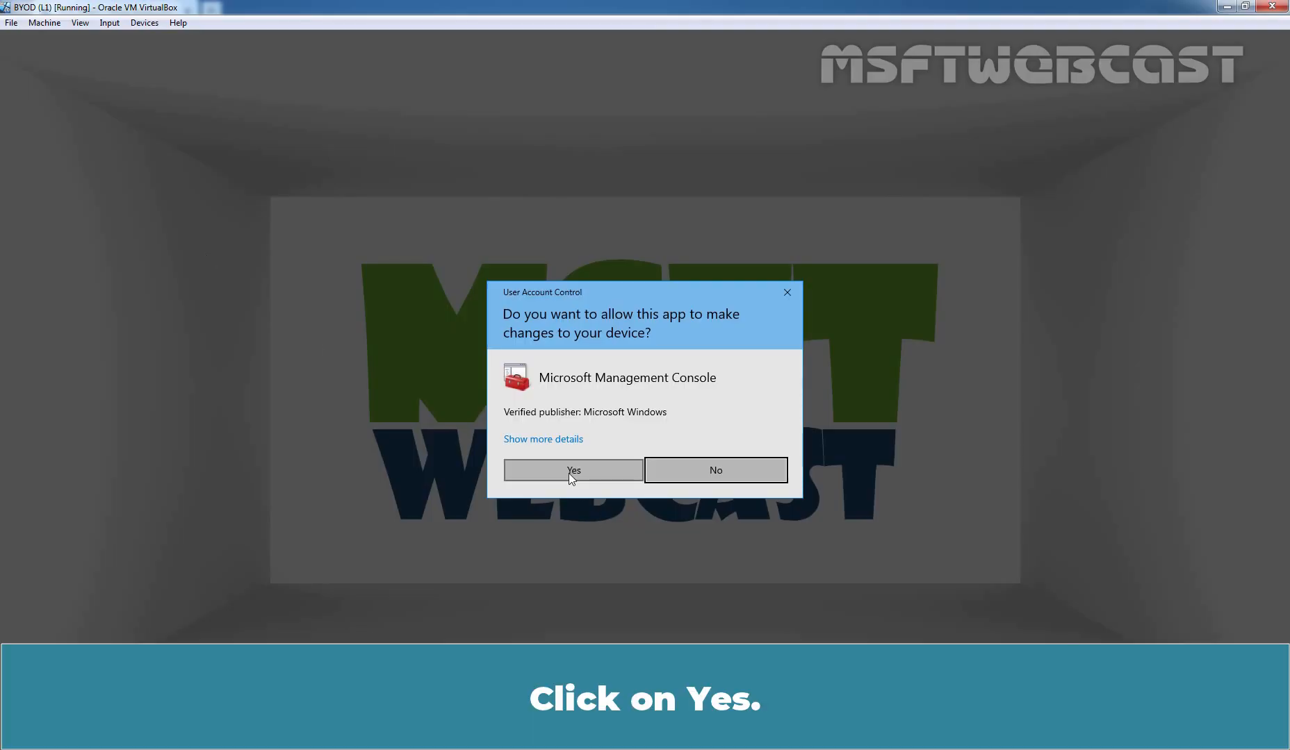
click(572, 470)
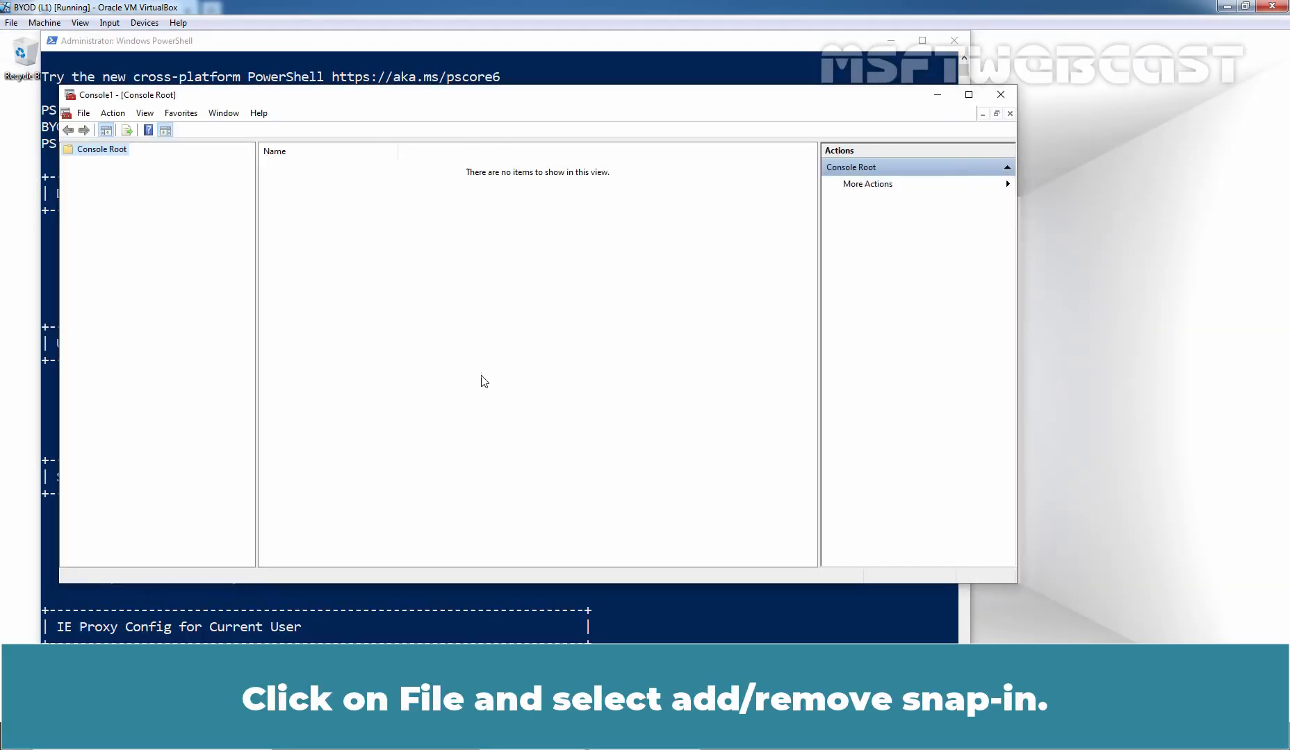
click(83, 113)
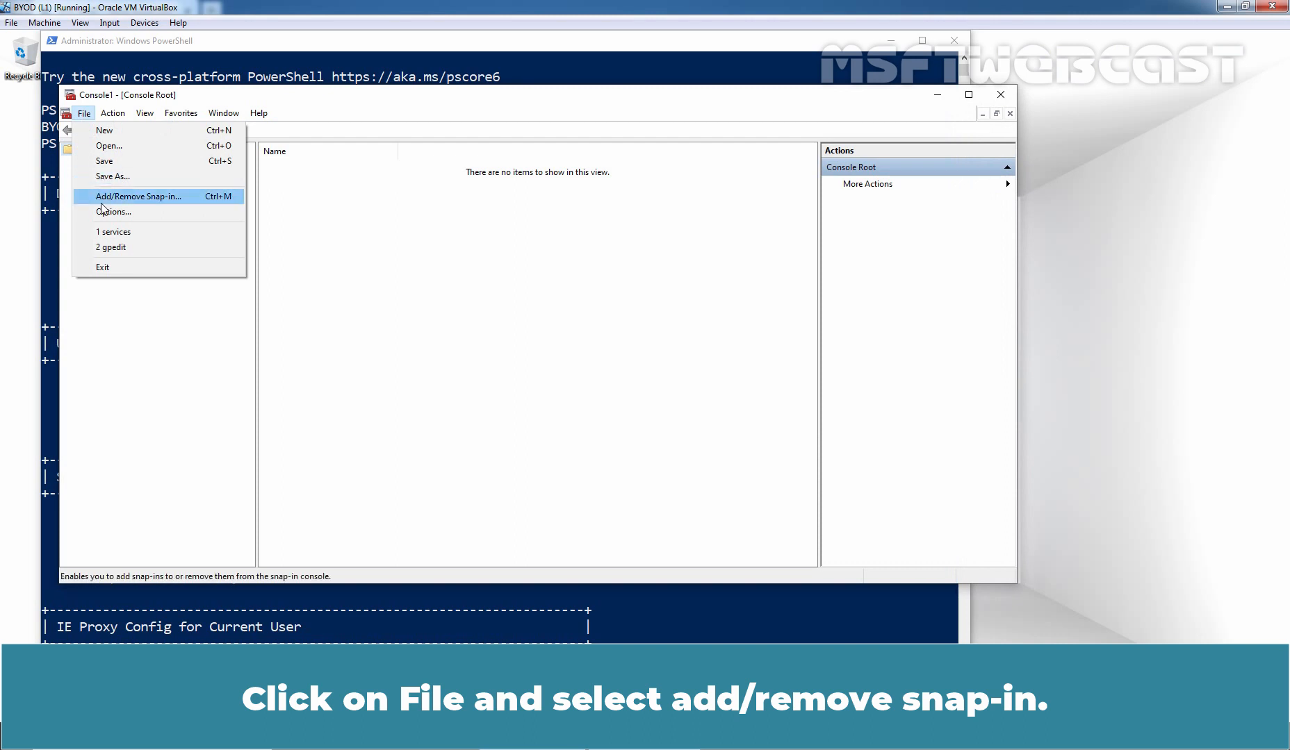
mouse_move(167, 201)
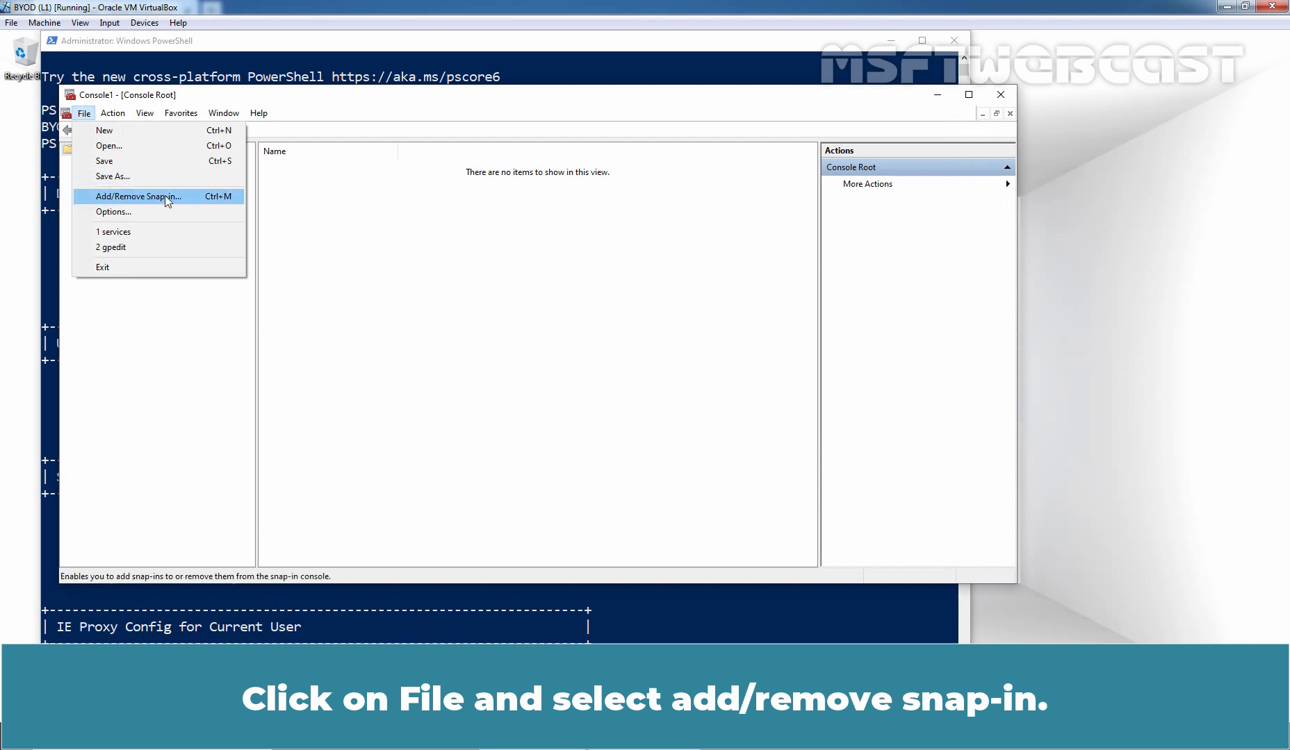
click(138, 196)
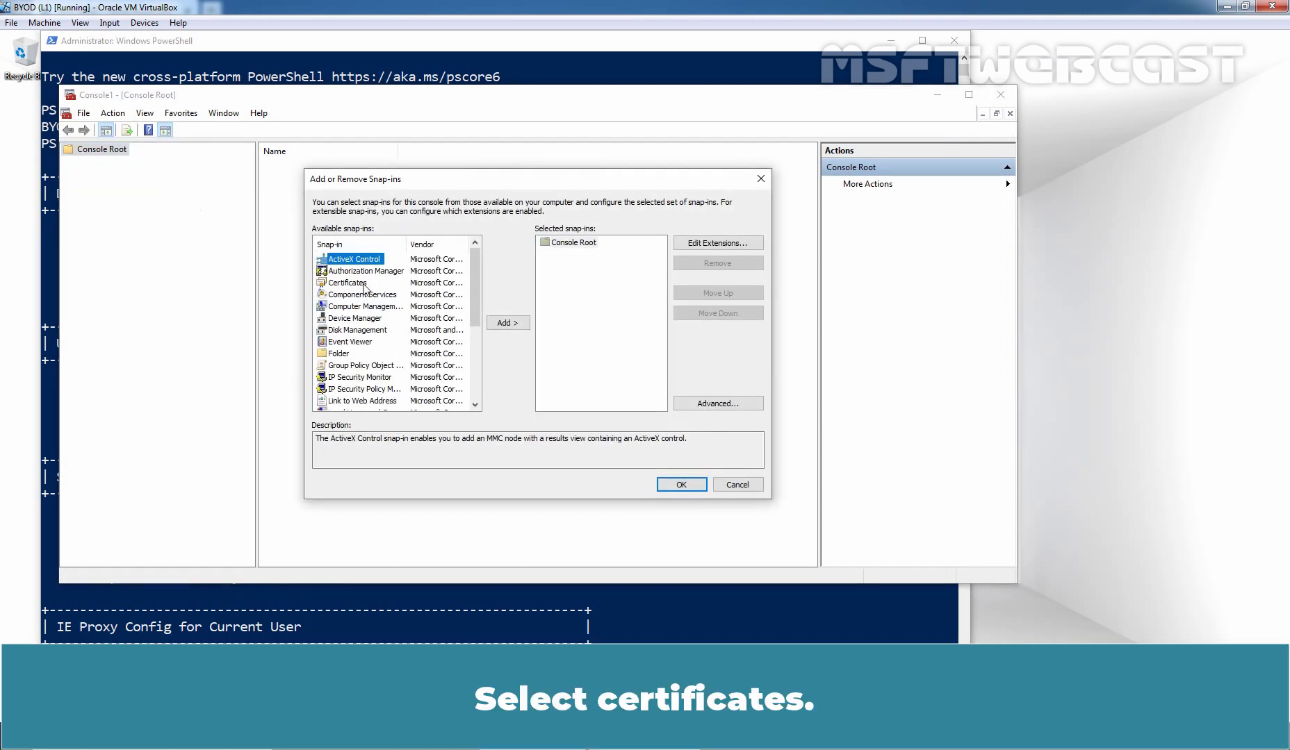
Step: Add the Certificates snap-in for My user account and confirm
click(346, 282)
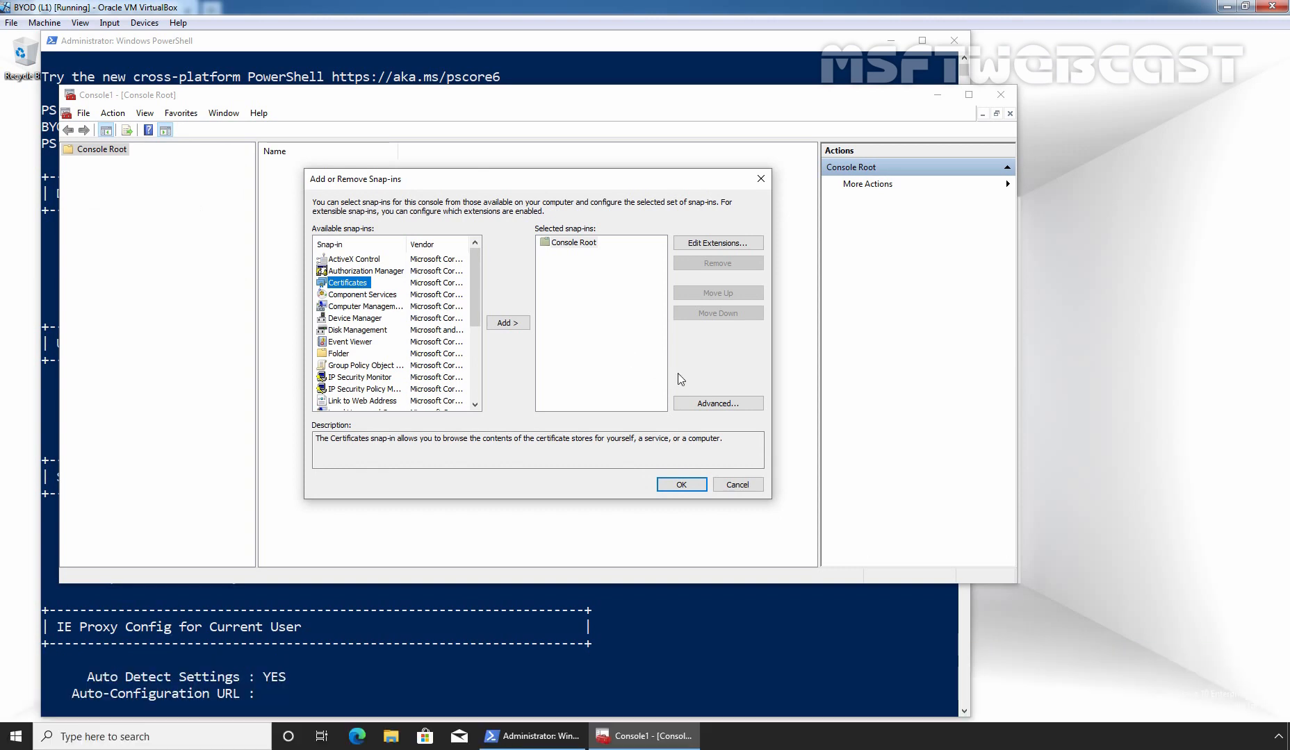
click(507, 322)
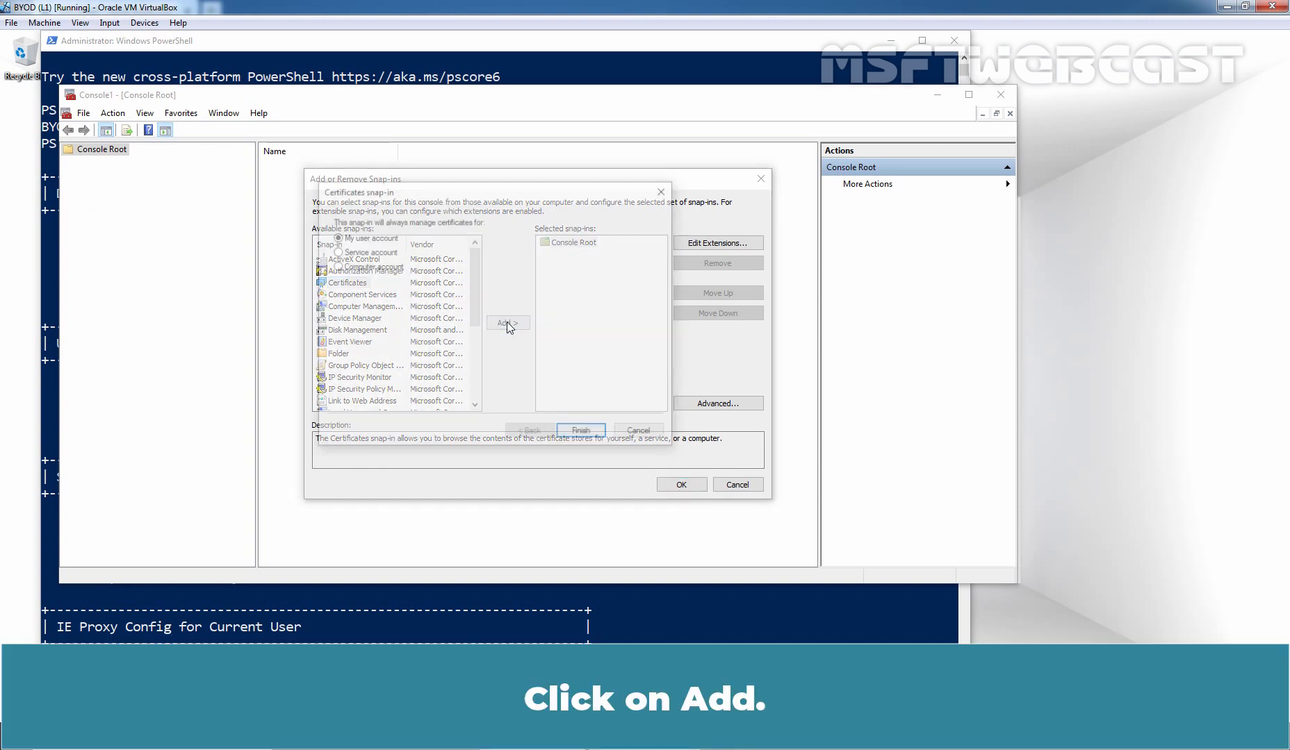
click(508, 323)
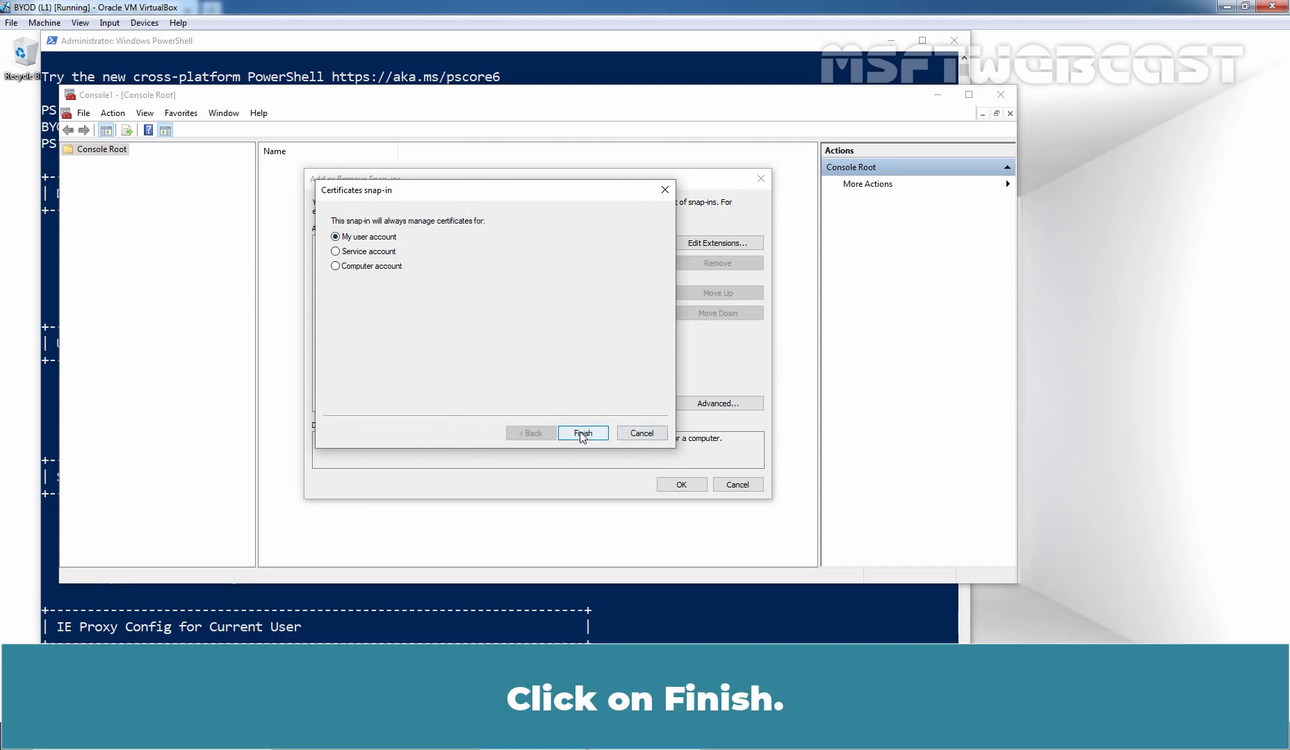
click(582, 434)
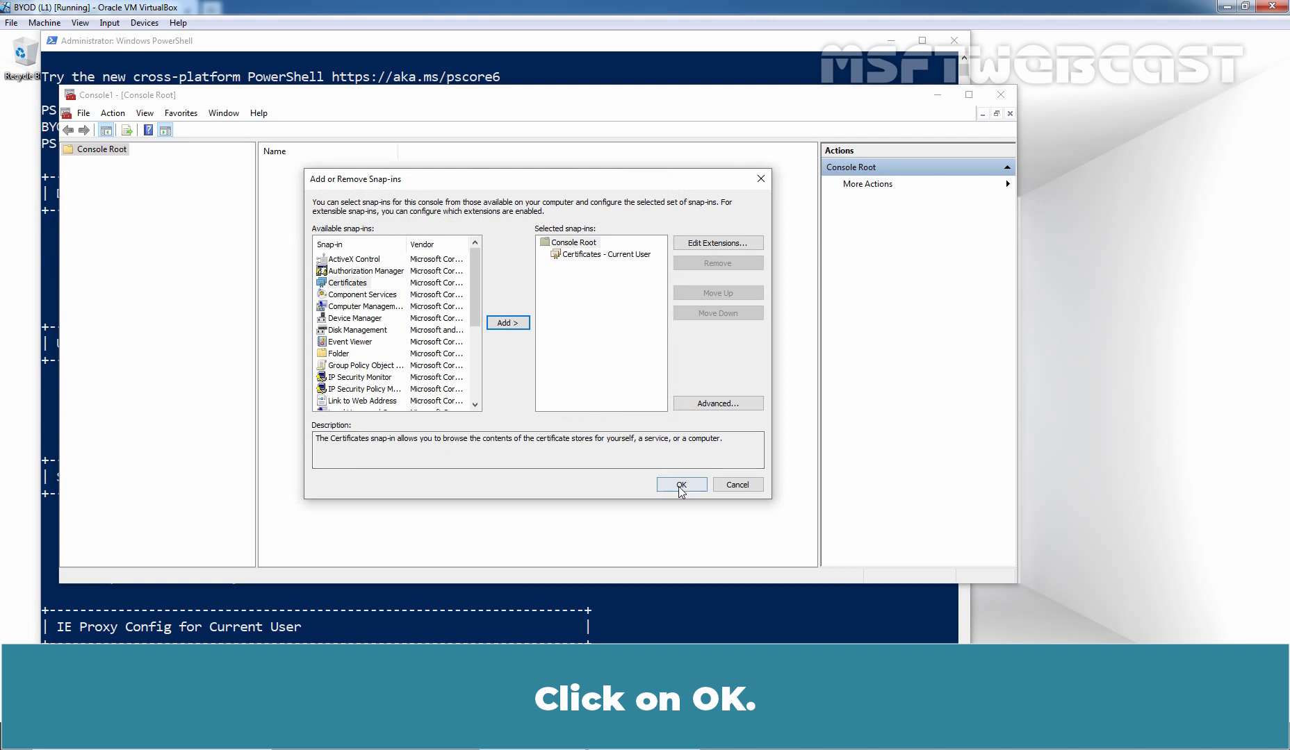
click(680, 485)
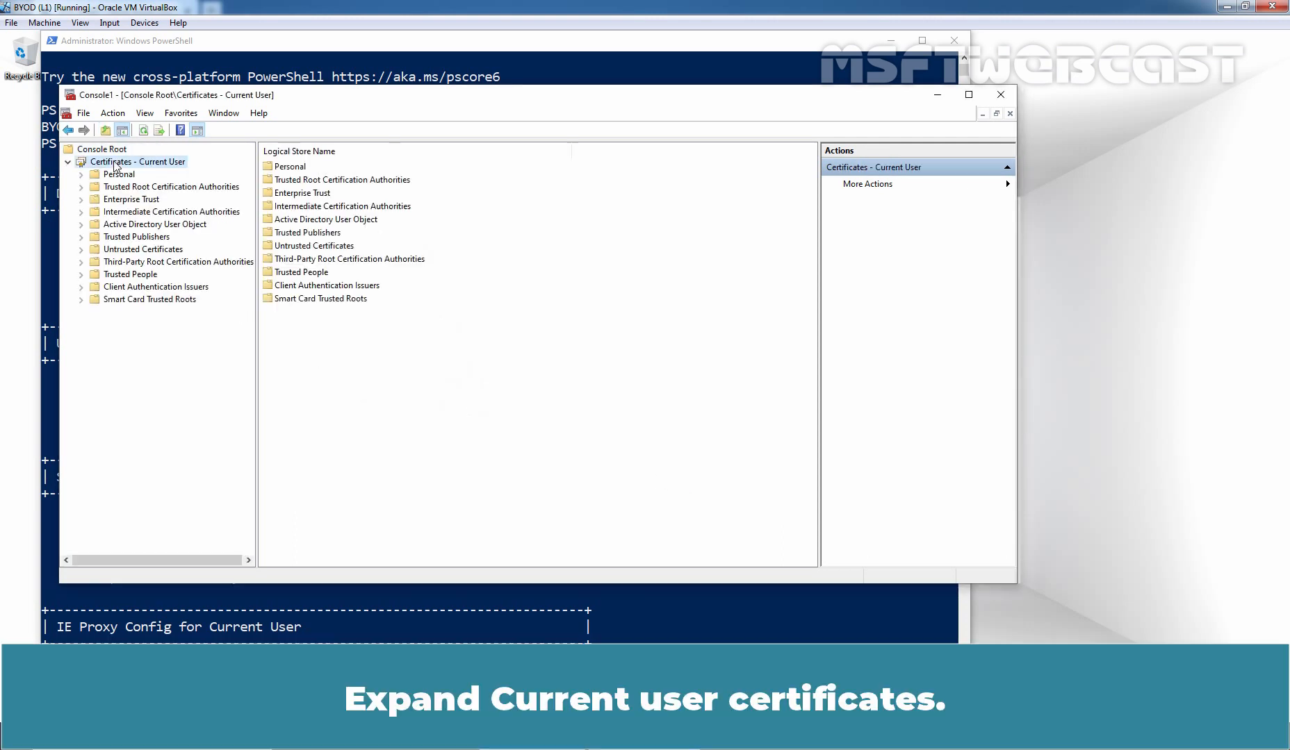
Step: Show the empty Personal store under Certificates – Current User
click(120, 174)
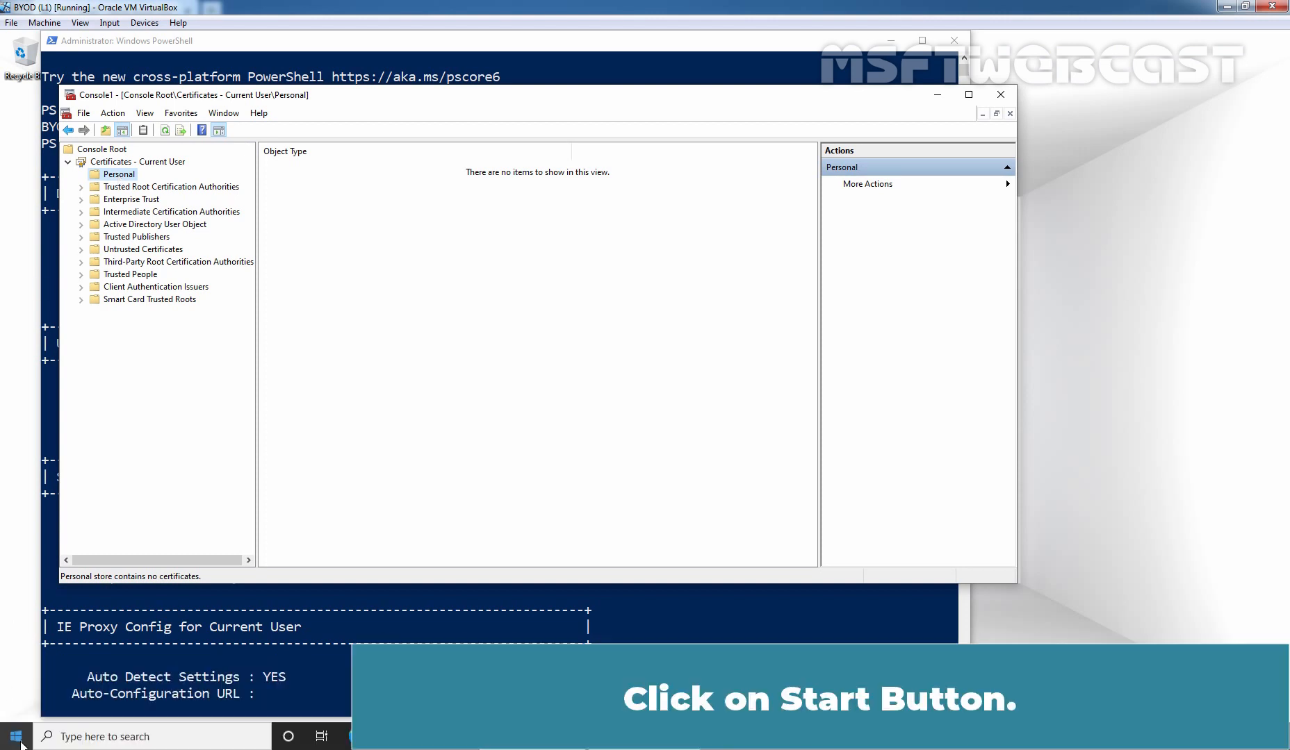
Step: Navigate Settings > Accounts to the Access work or school page
click(15, 737)
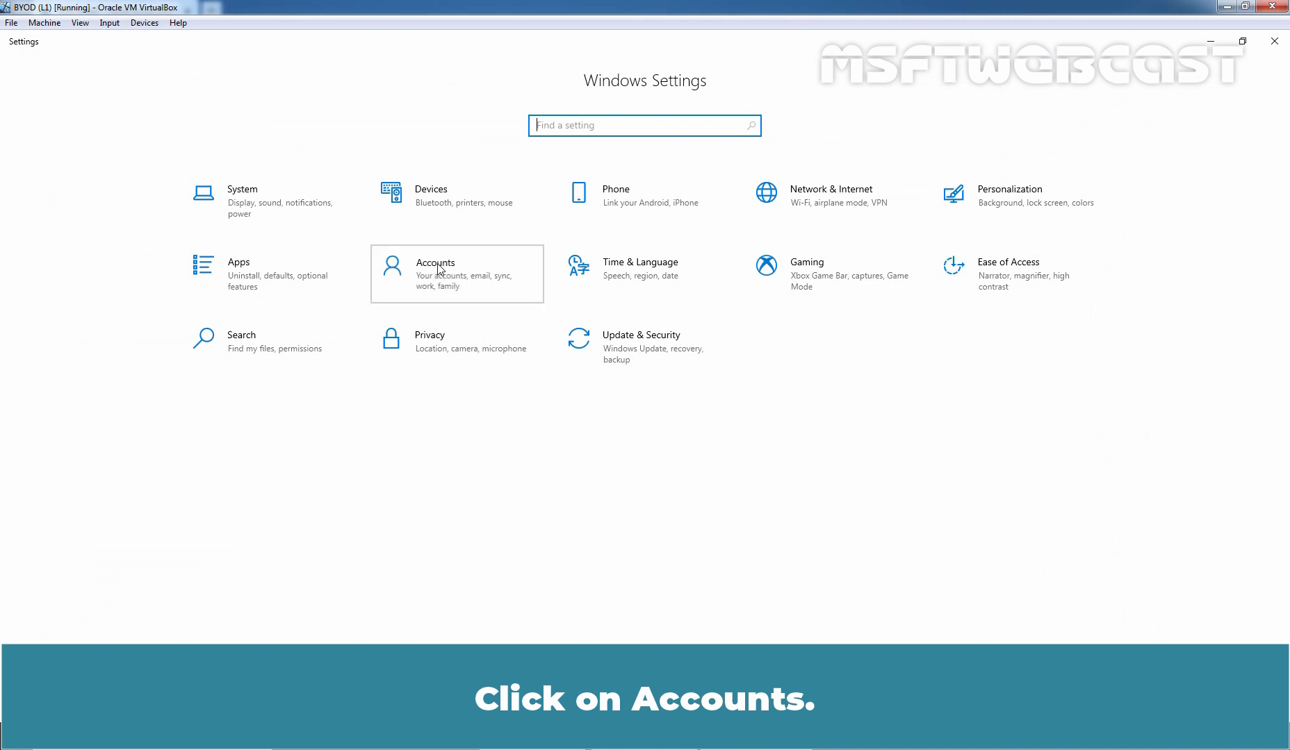
click(436, 274)
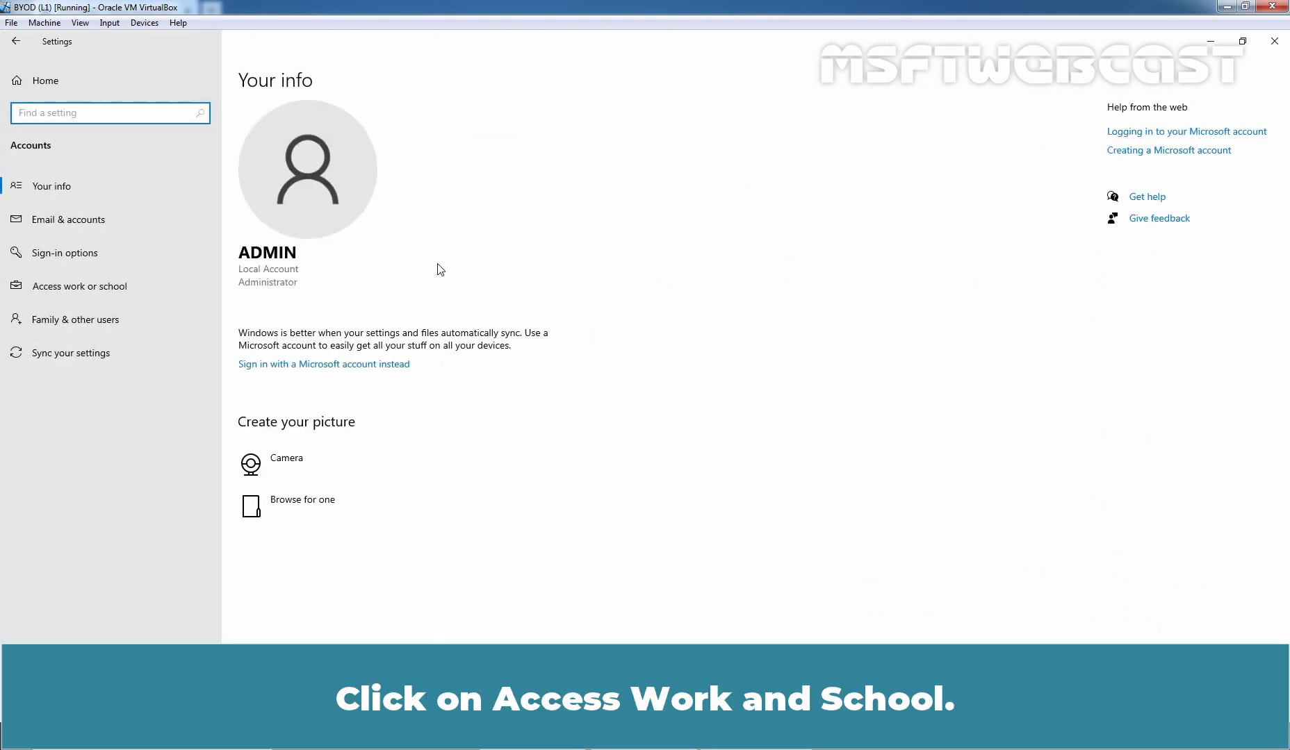
click(79, 285)
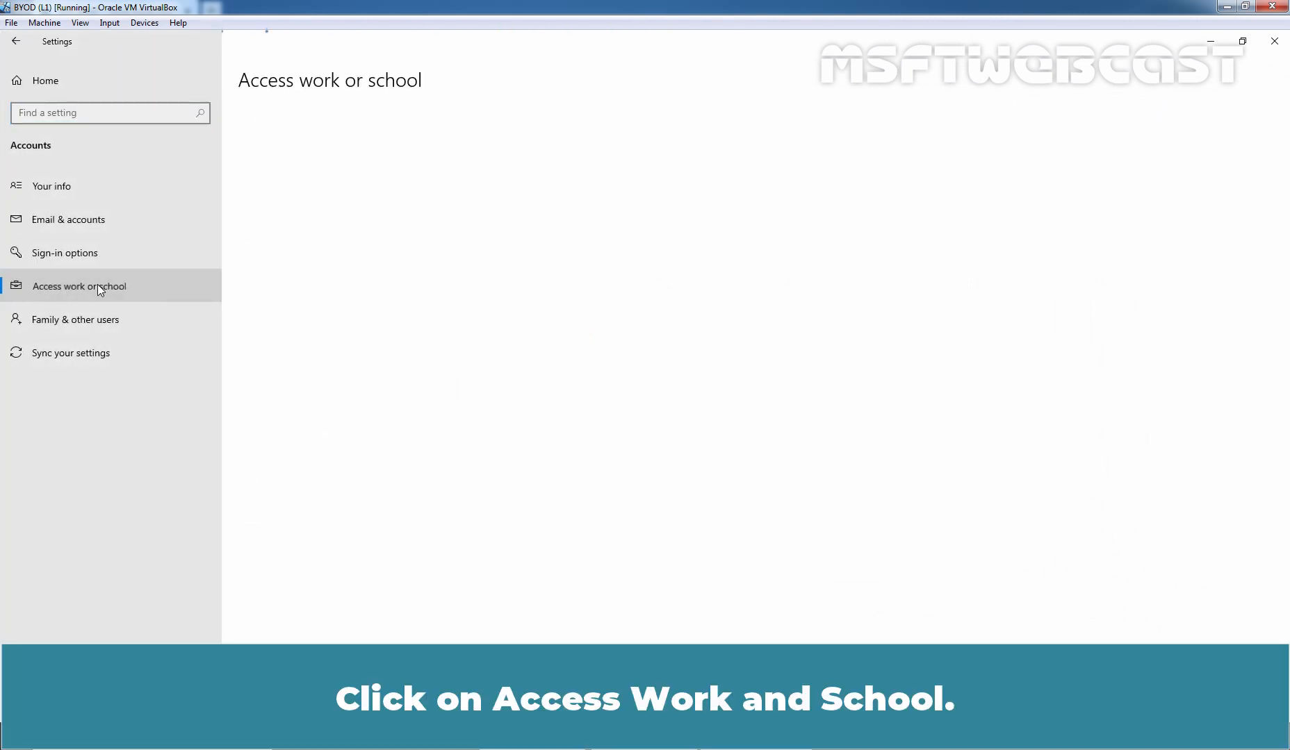
click(79, 285)
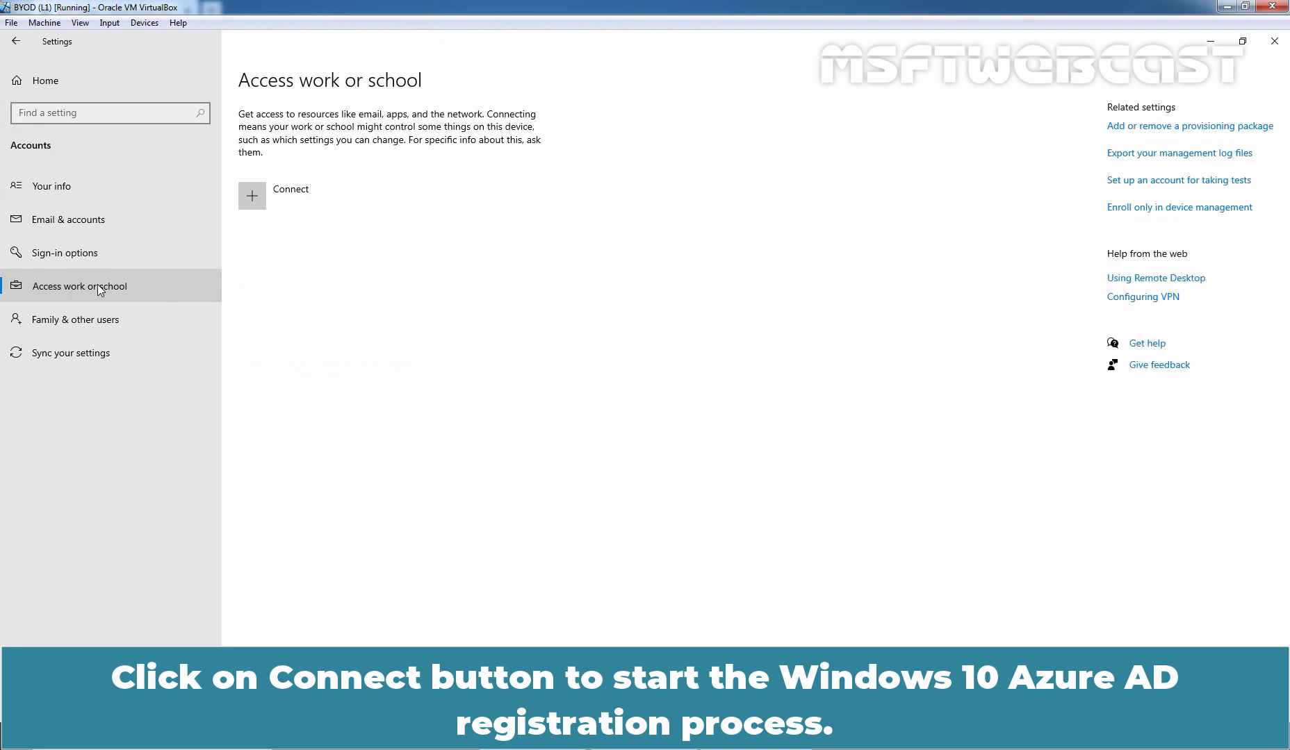
click(251, 194)
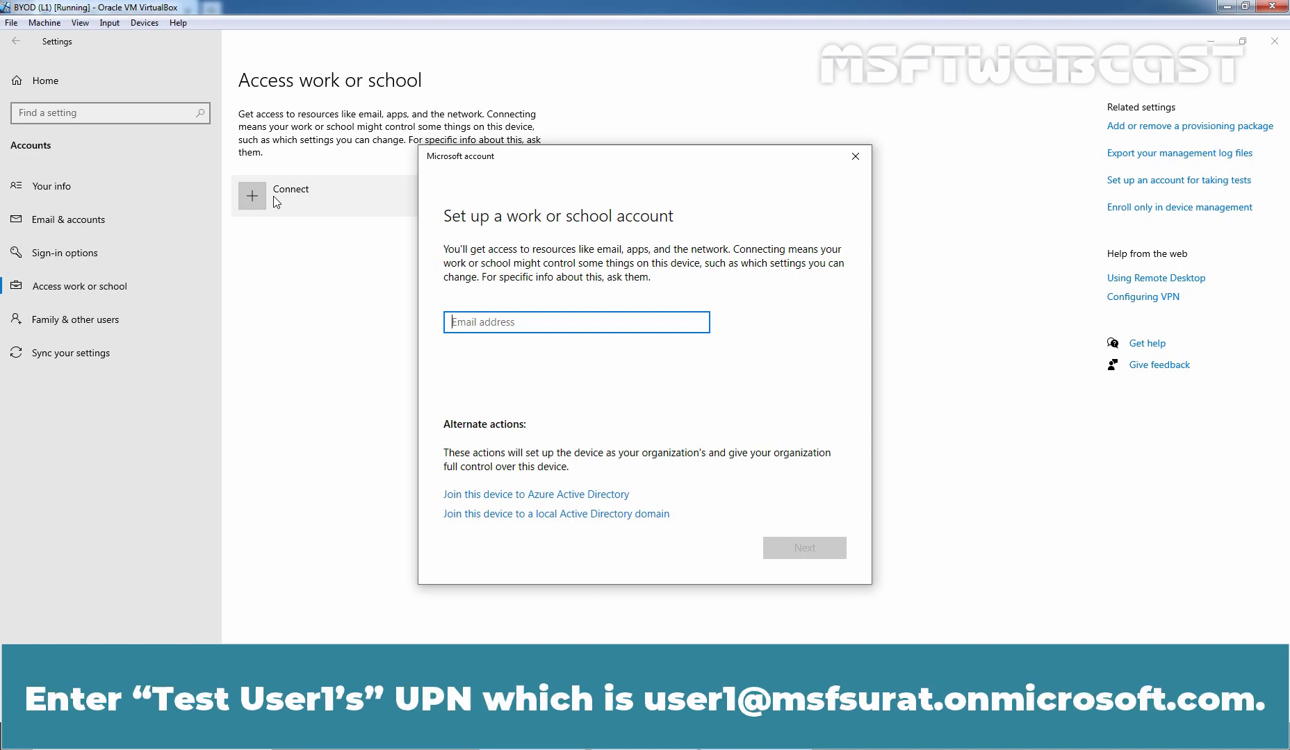
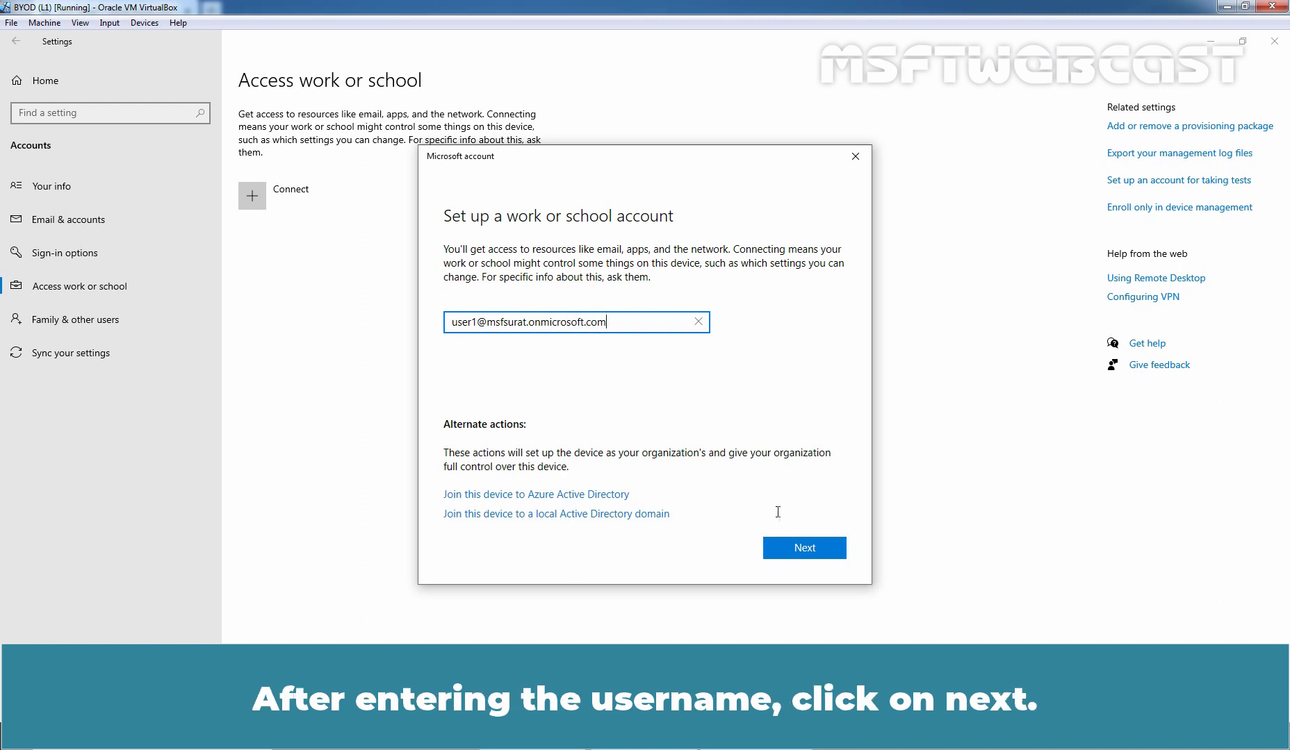
Step: Sign in with the password and continue past the More information required notice
click(803, 548)
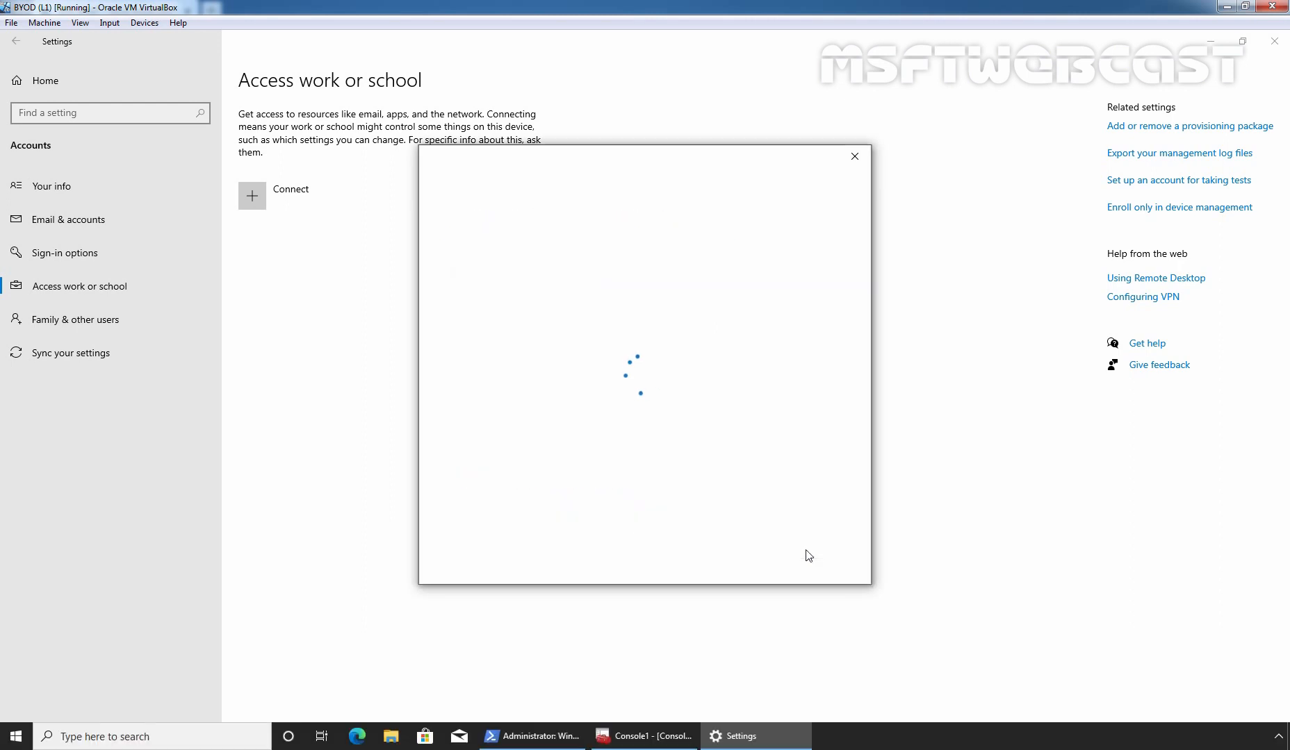
text(••)
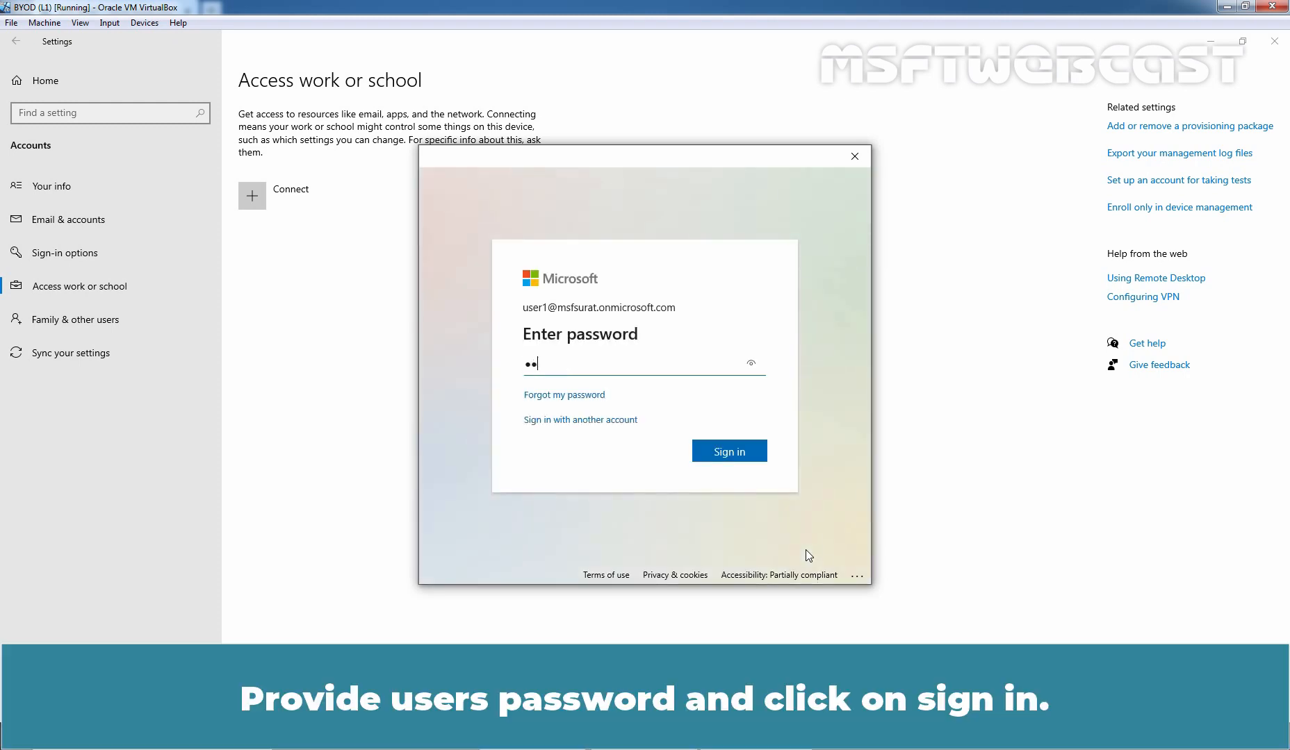
text(password)
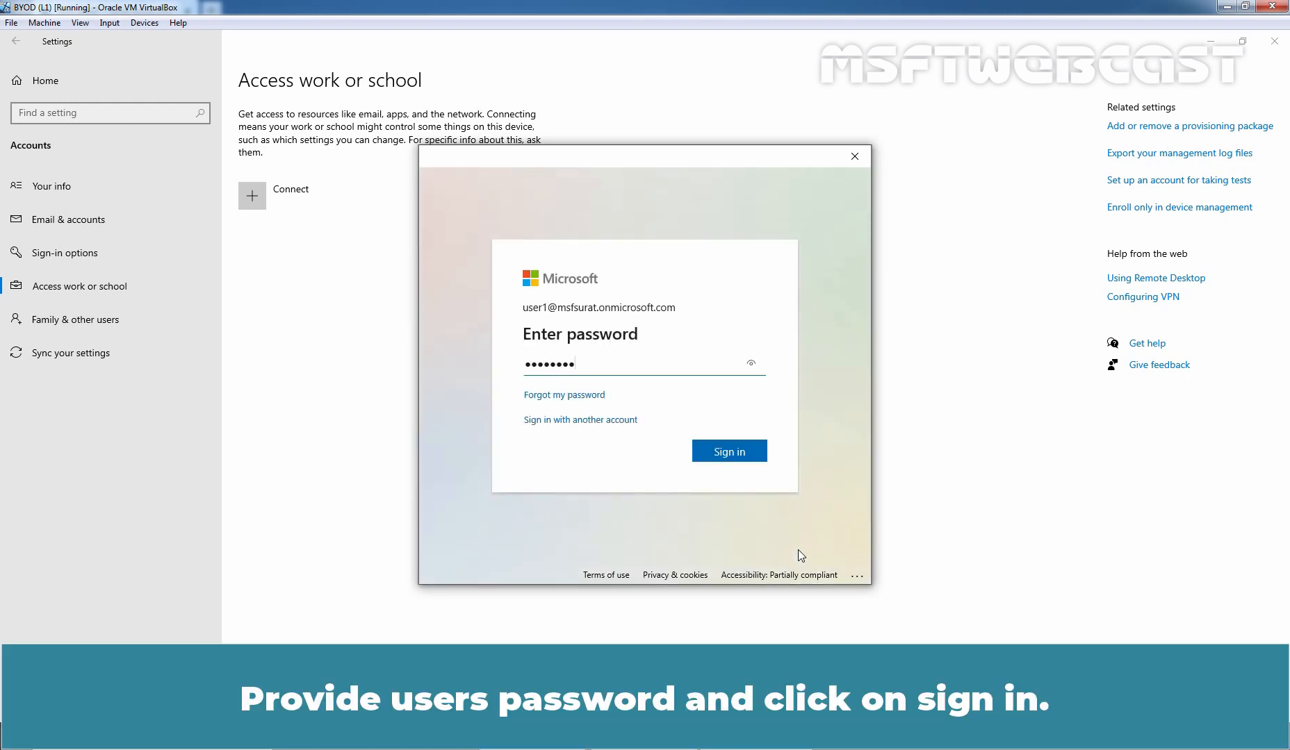
click(727, 451)
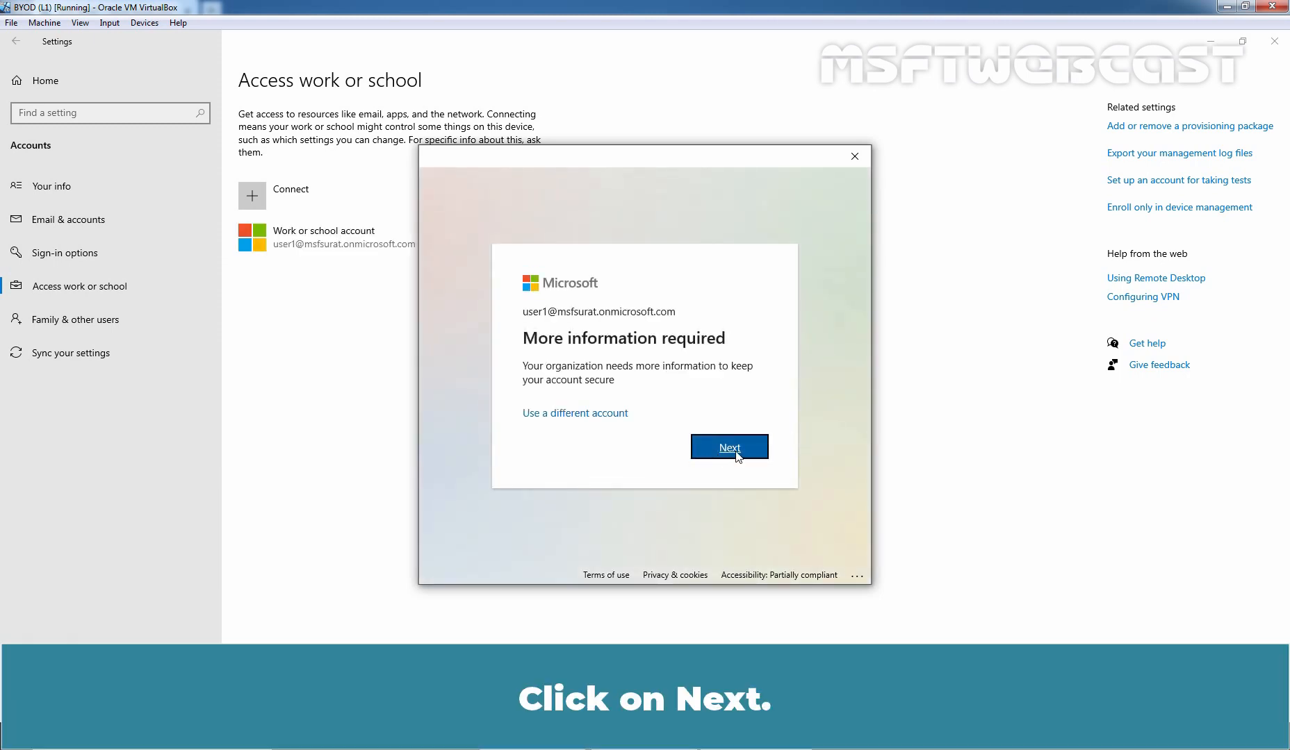
click(729, 447)
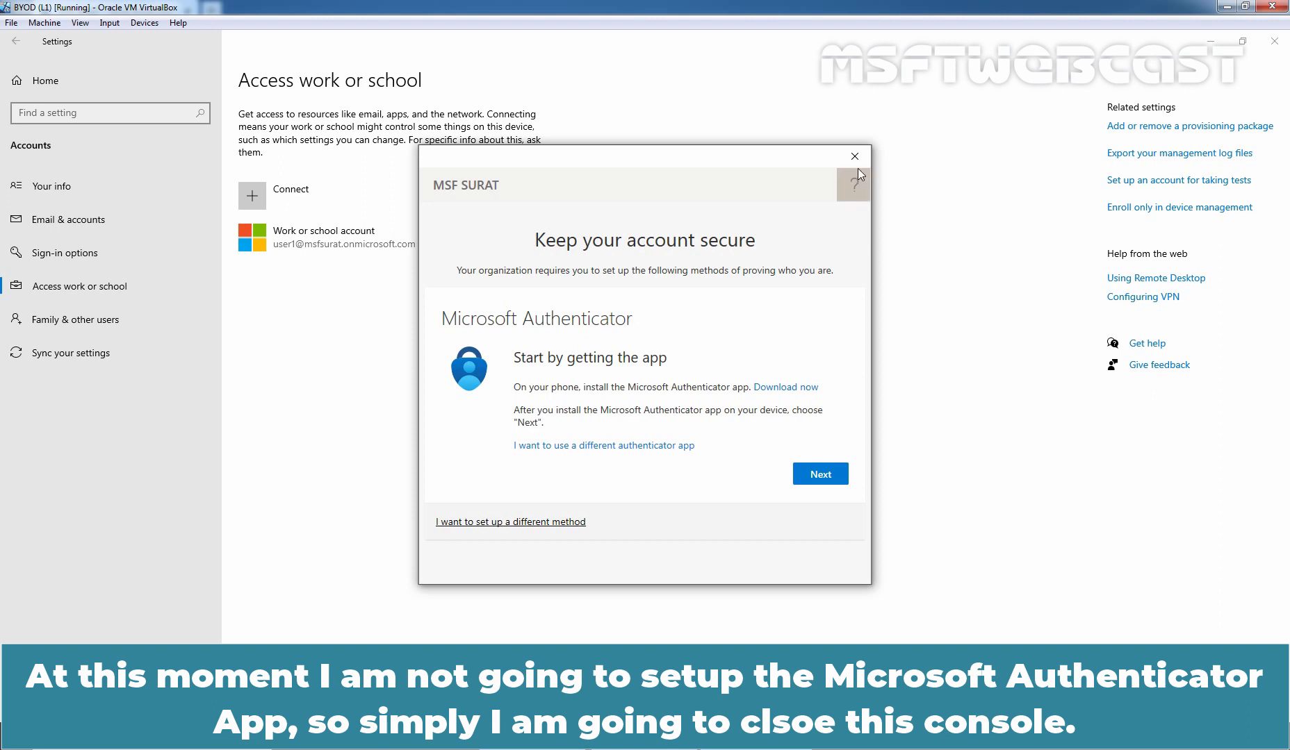
Step: Dismiss the Keep your account secure authenticator prompt without configuring it
click(853, 156)
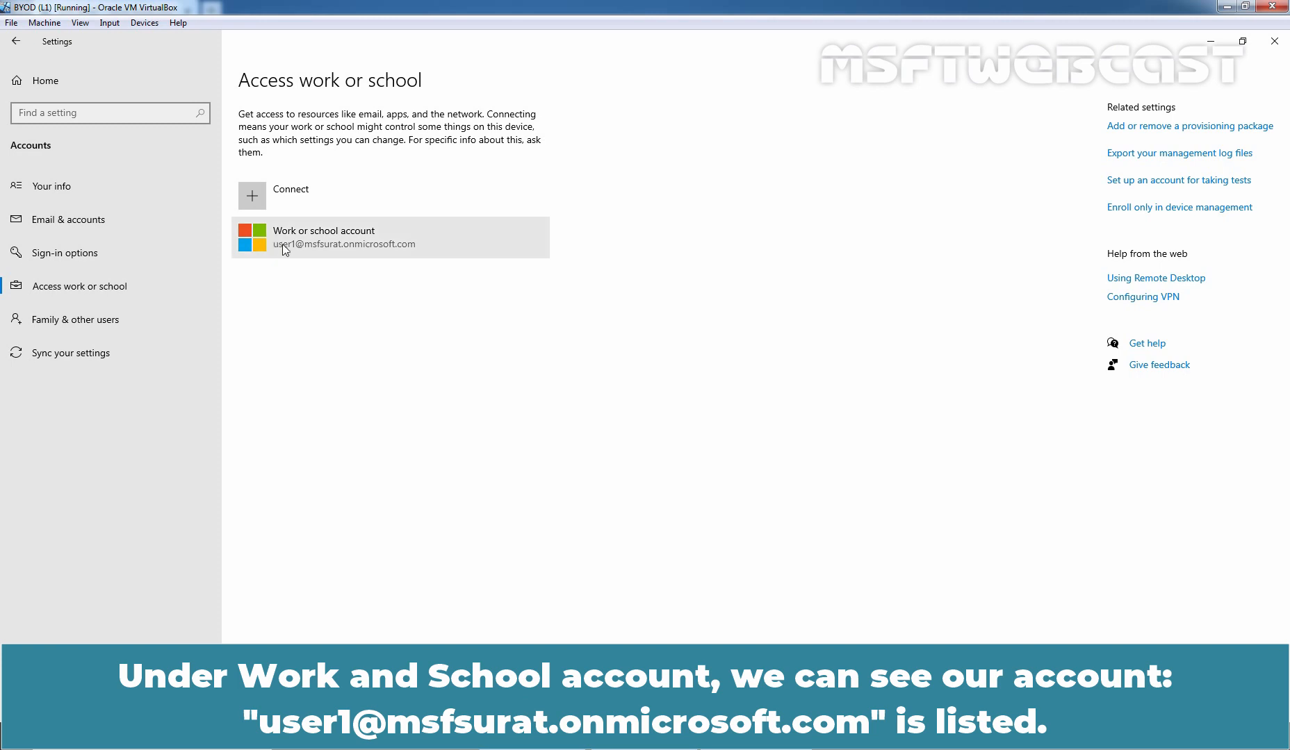
mouse_move(336, 260)
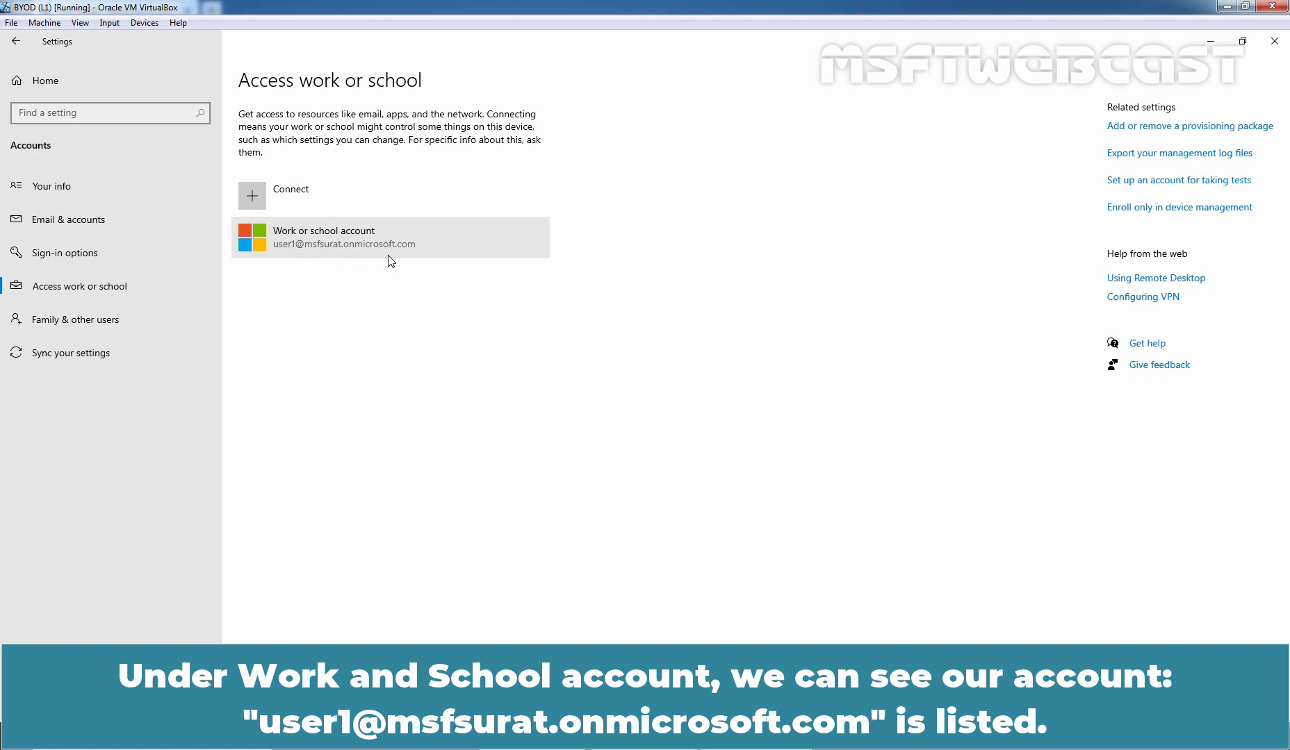
mouse_move(381, 335)
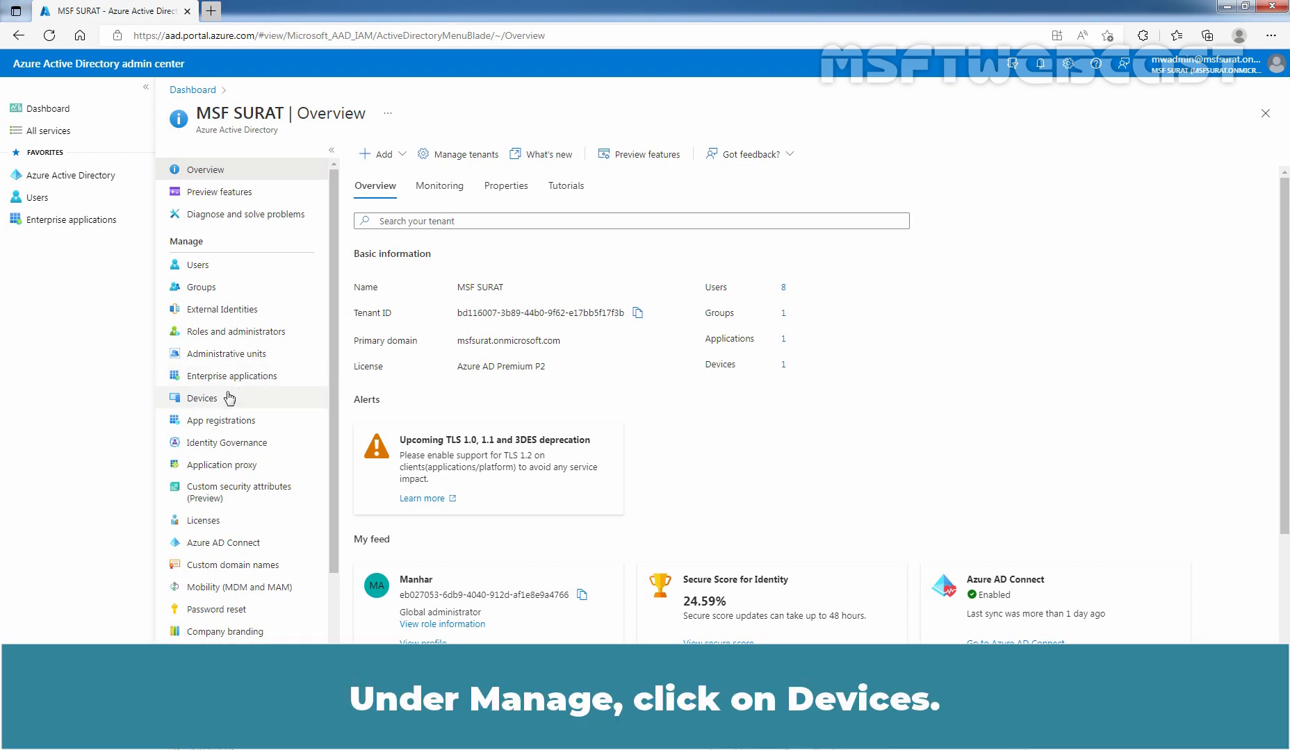
Step: View Devices > All devices showing BYOD as Azure AD registered
click(201, 399)
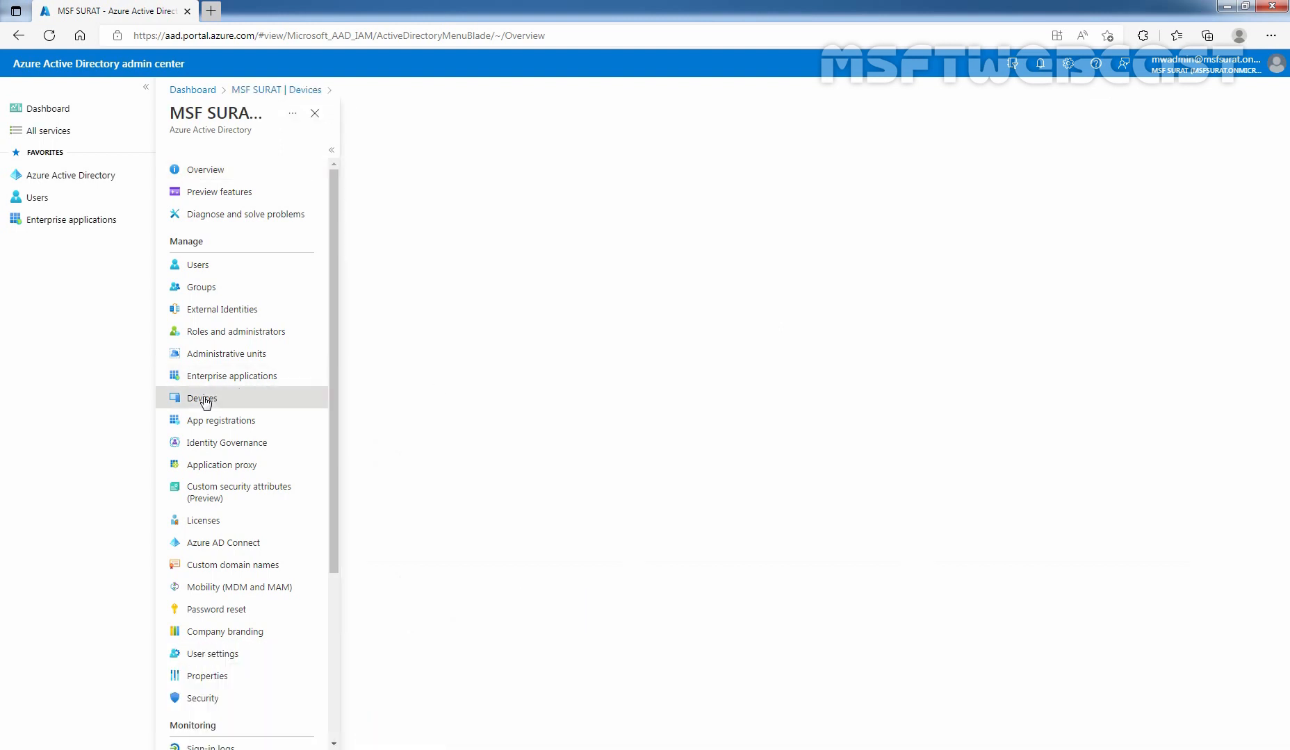
click(202, 399)
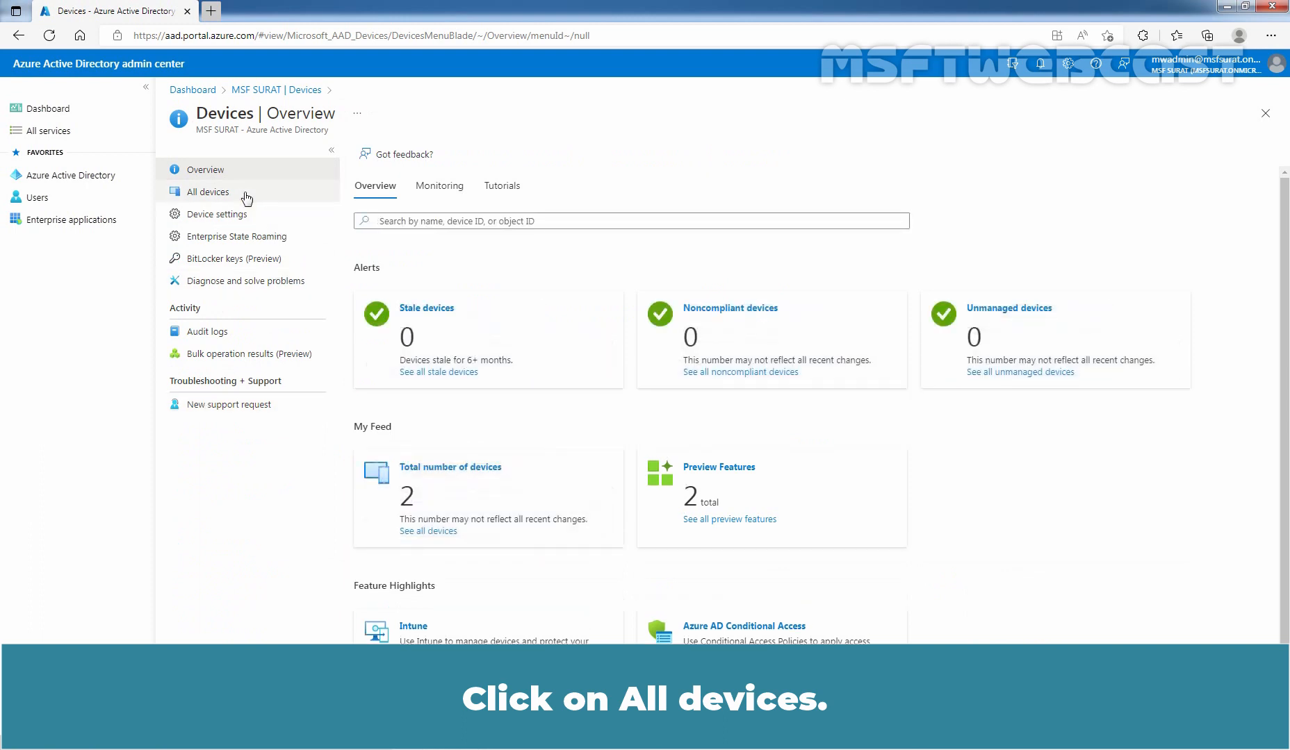
click(208, 192)
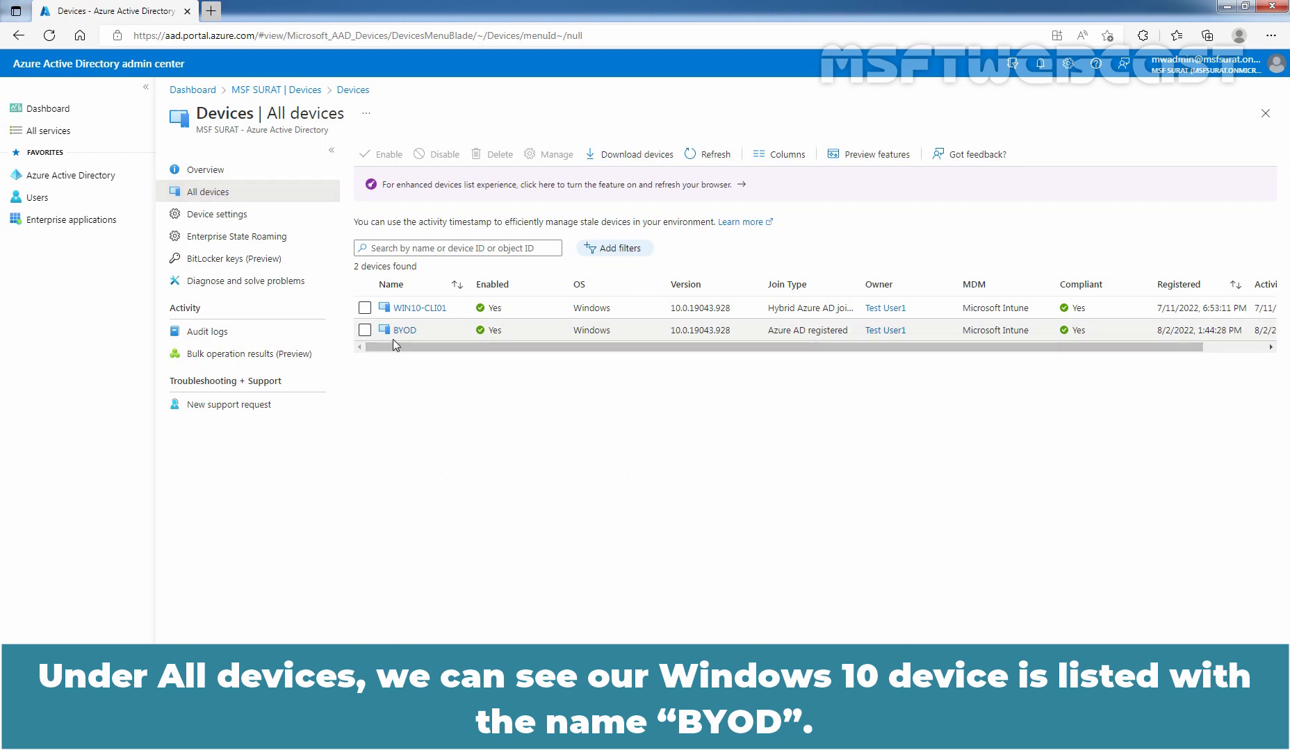
mouse_move(404, 344)
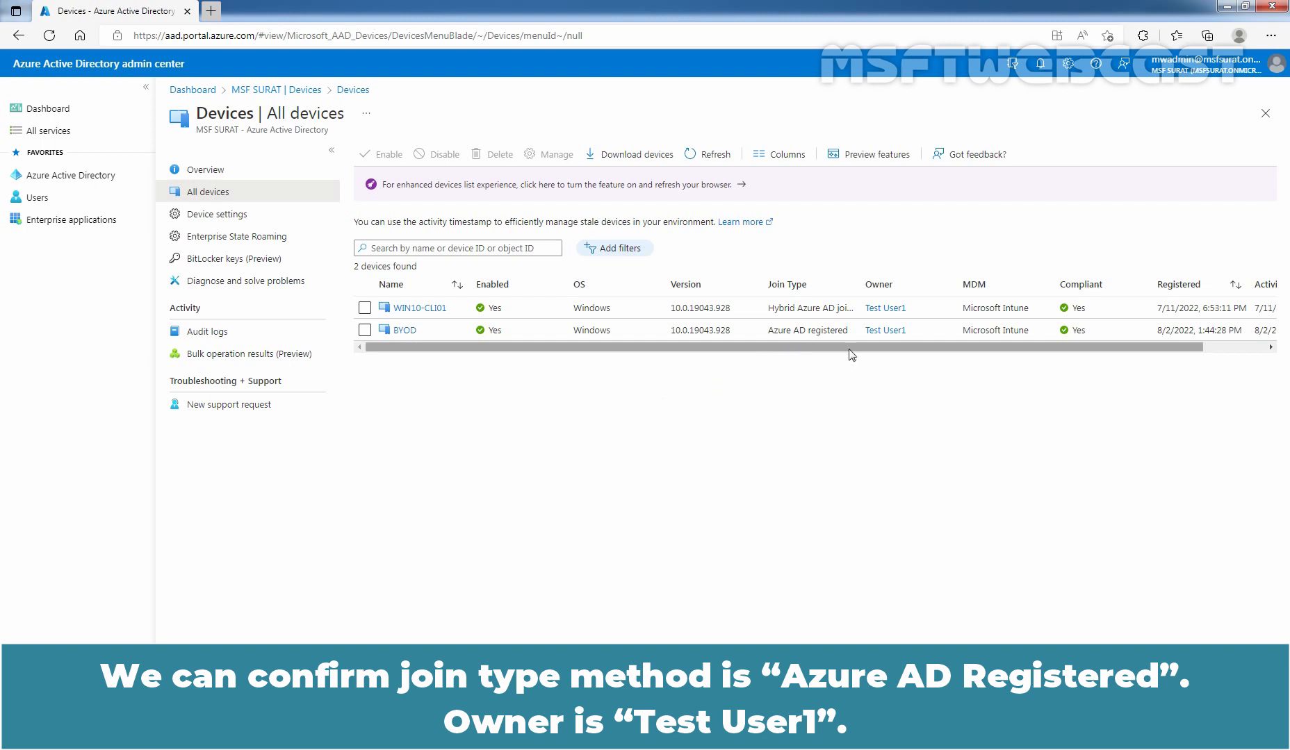
mouse_move(881, 349)
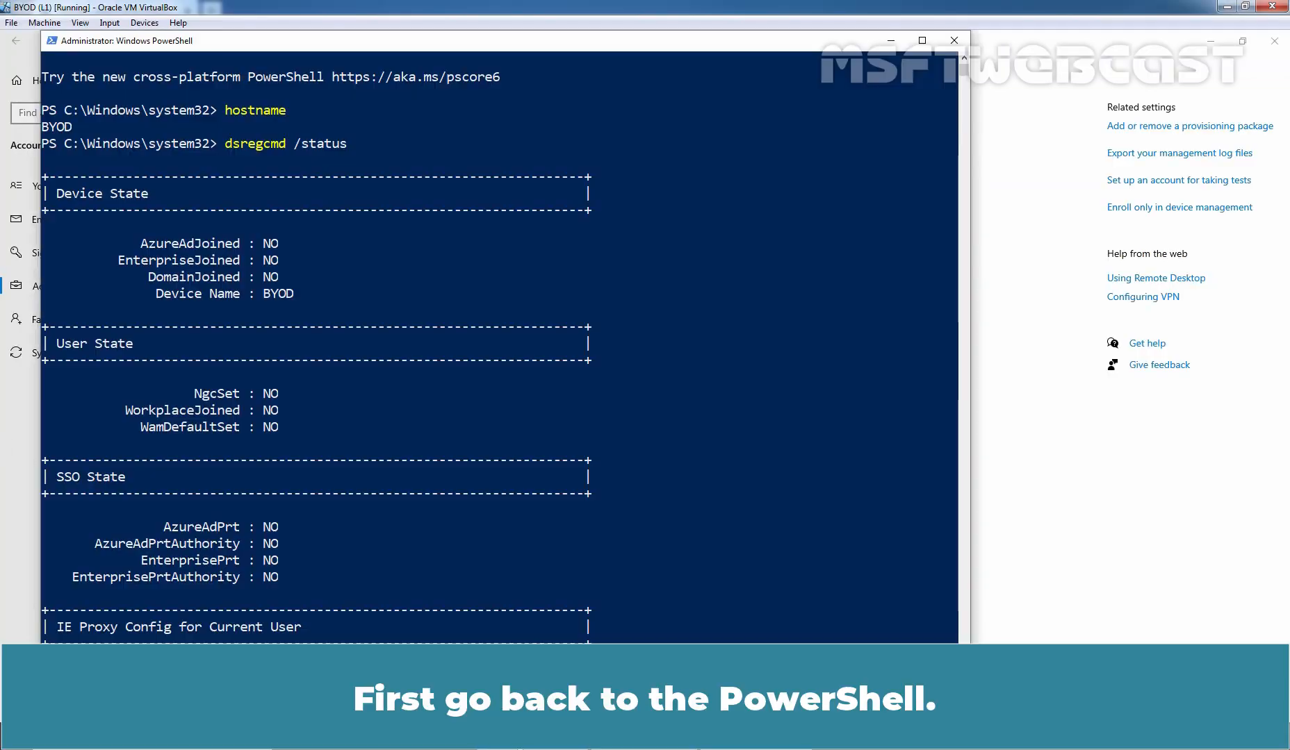
Step: Clear the console and rerun dsregcmd /status, scrolling to WorkplaceJoined YES
text(cl)
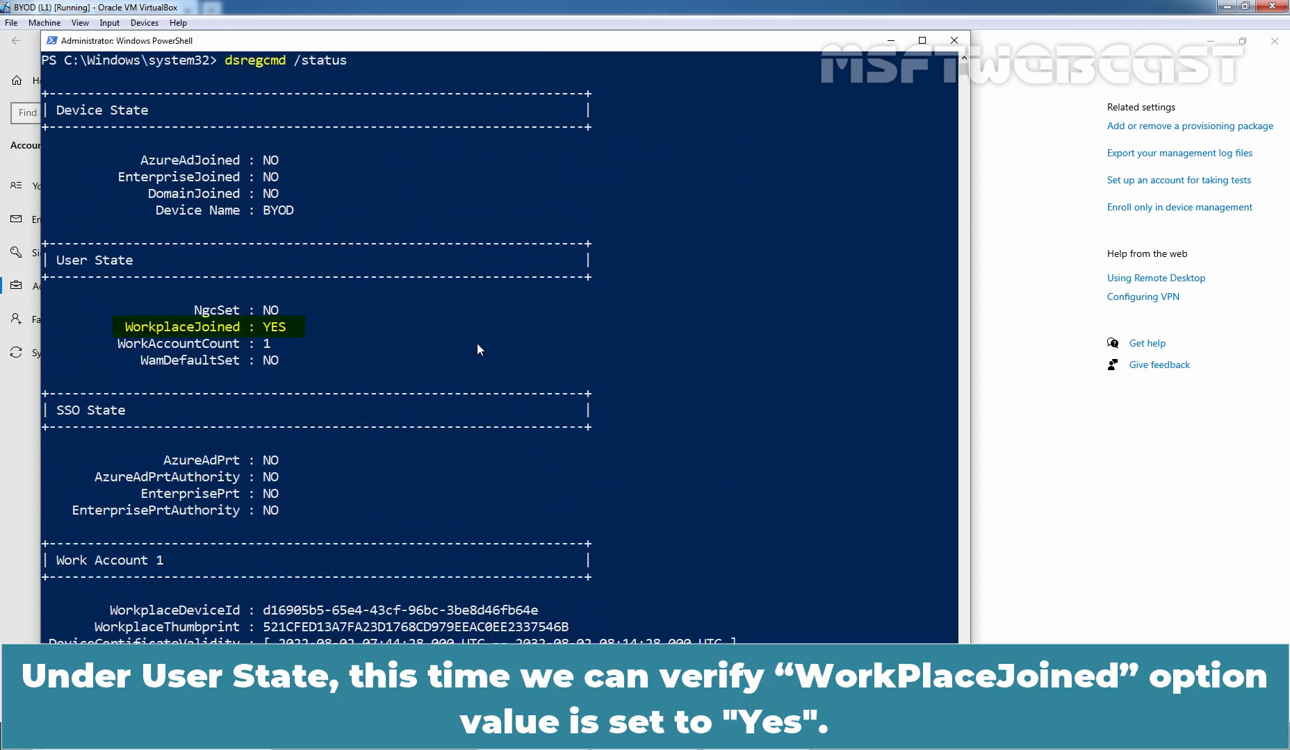
mouse_move(126, 333)
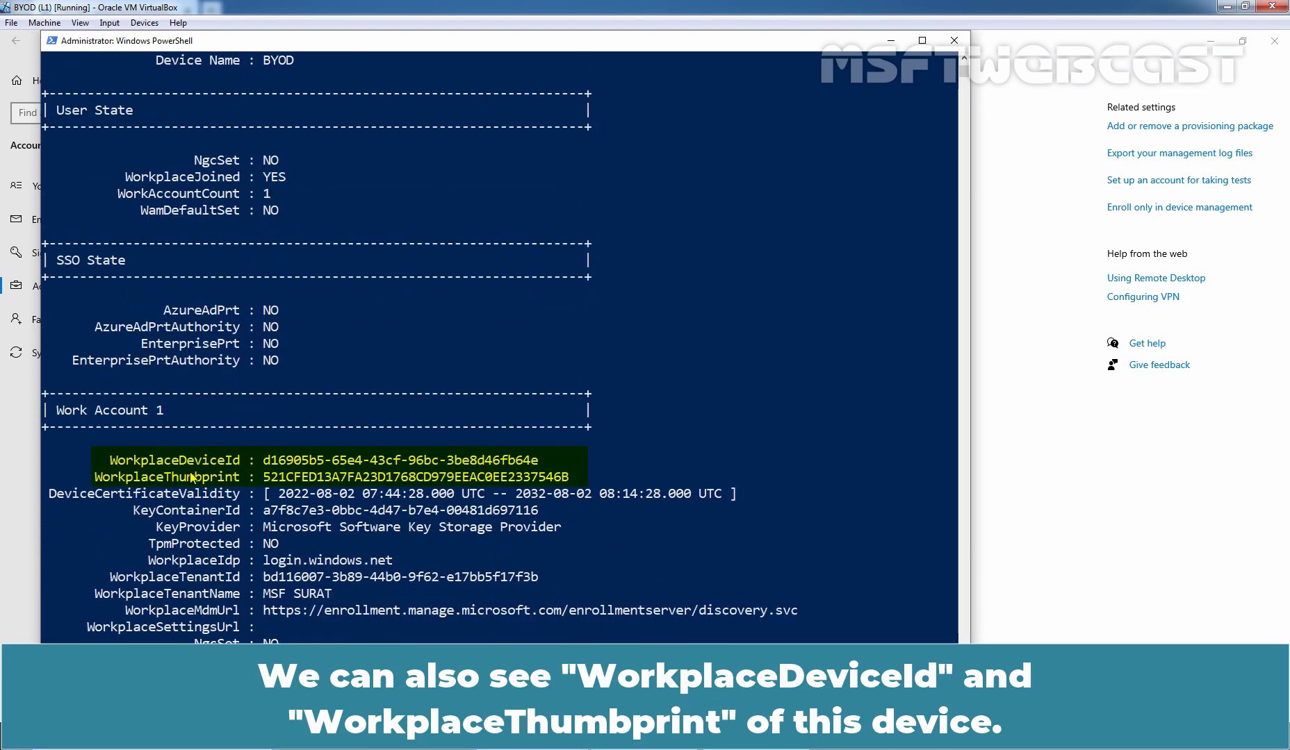
mouse_move(158, 493)
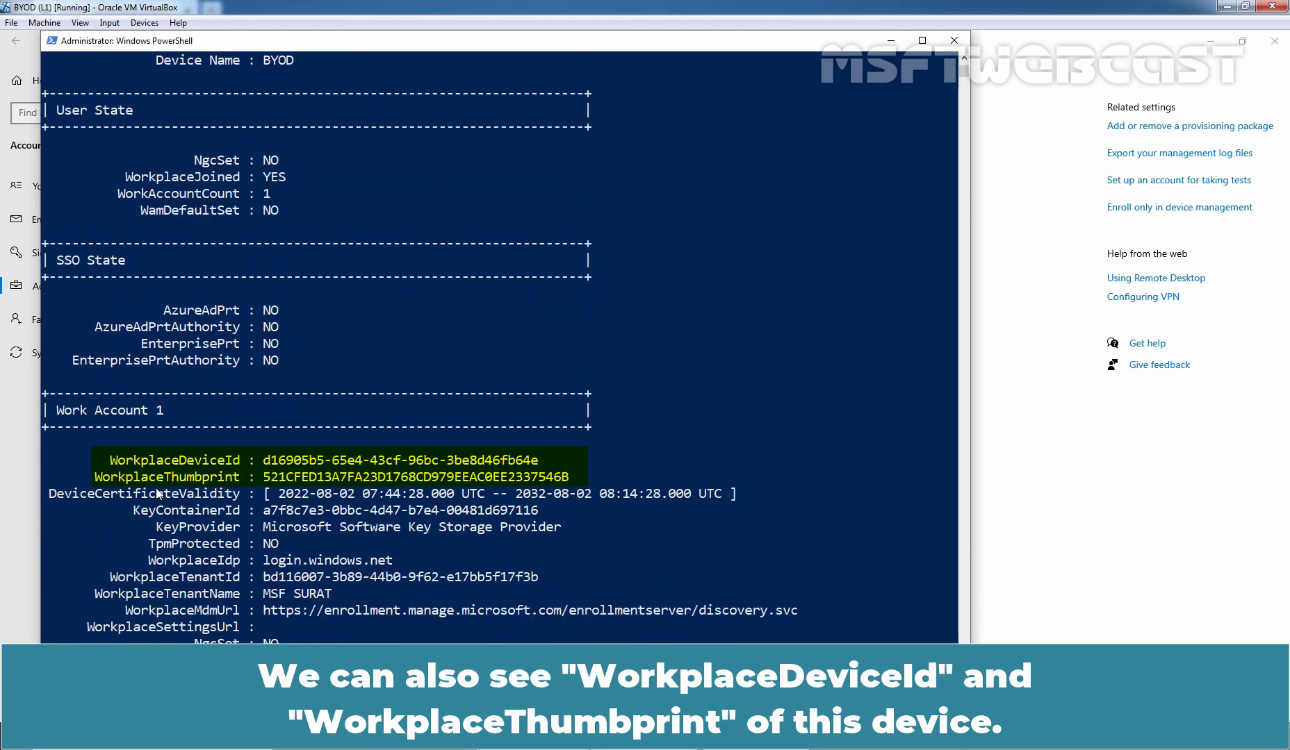
mouse_move(353, 479)
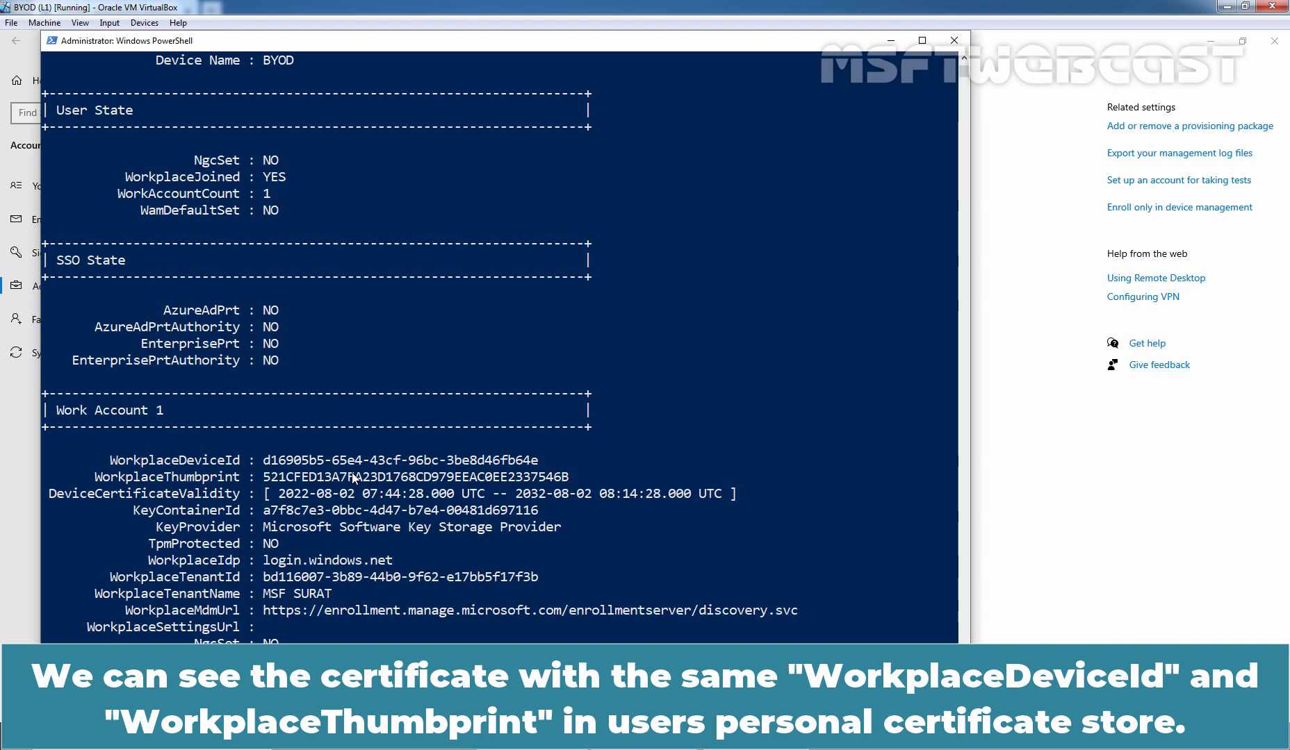
scroll(down, 3)
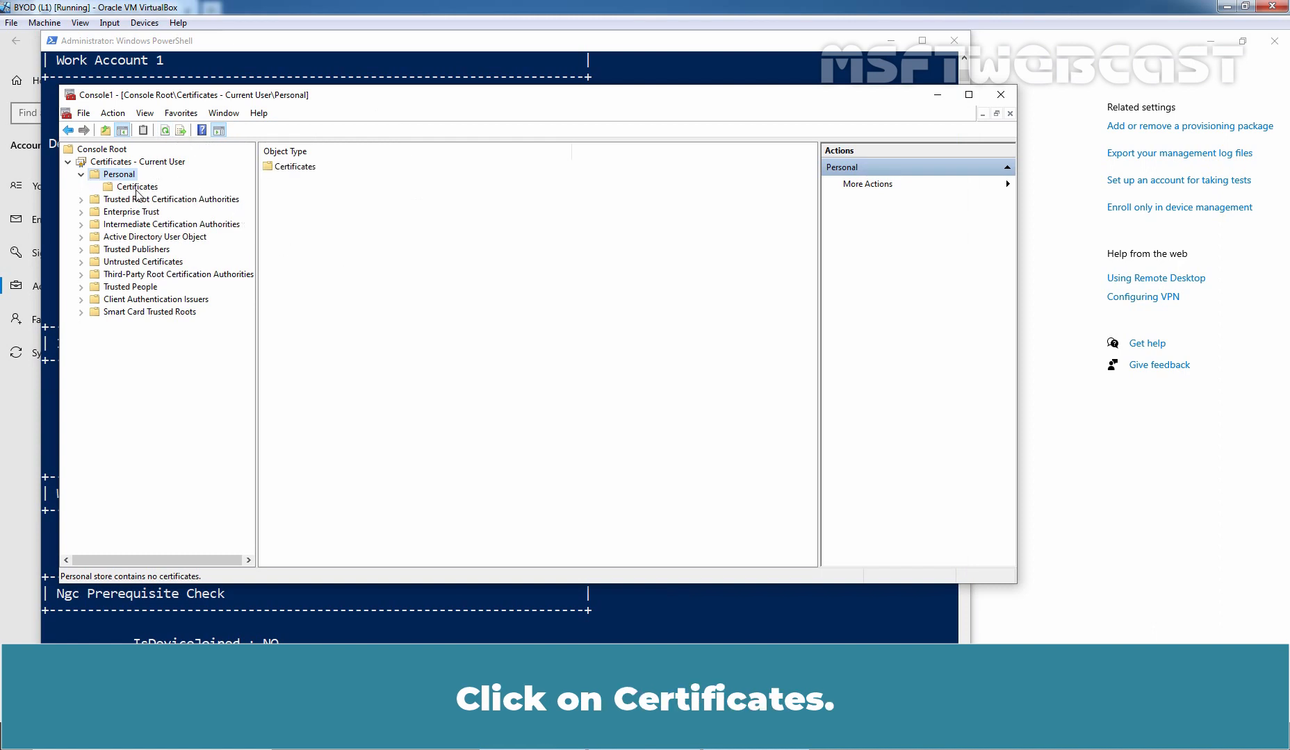
Step: Show the current user's Personal certificates to look for the device certificate
click(137, 186)
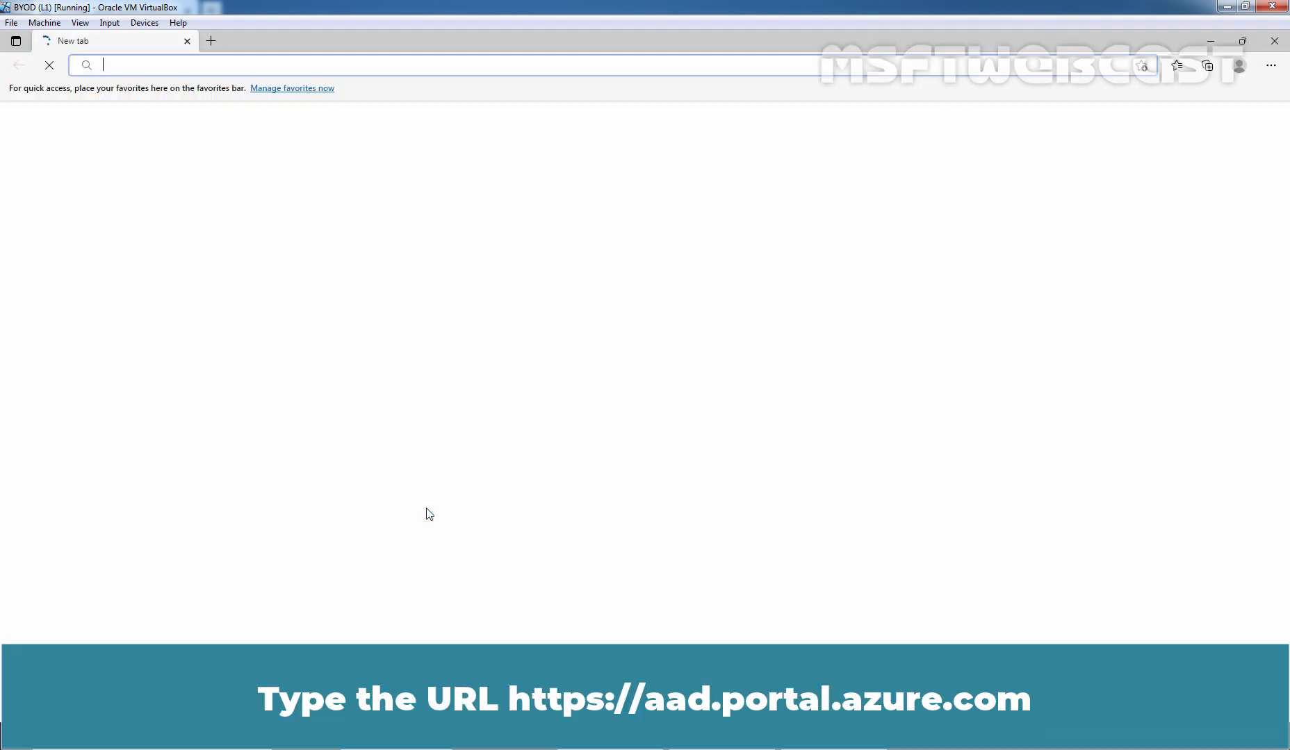
text(https://aad.porta)
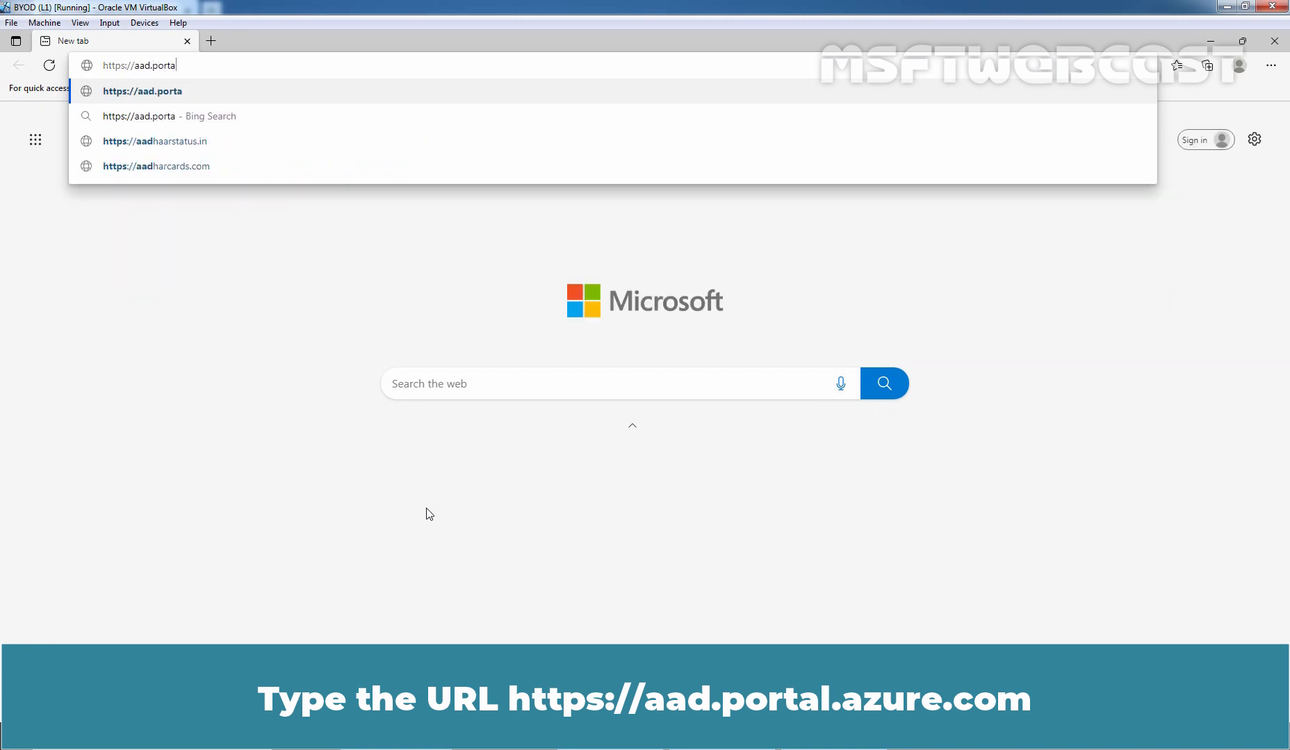
text(l.azure.com)
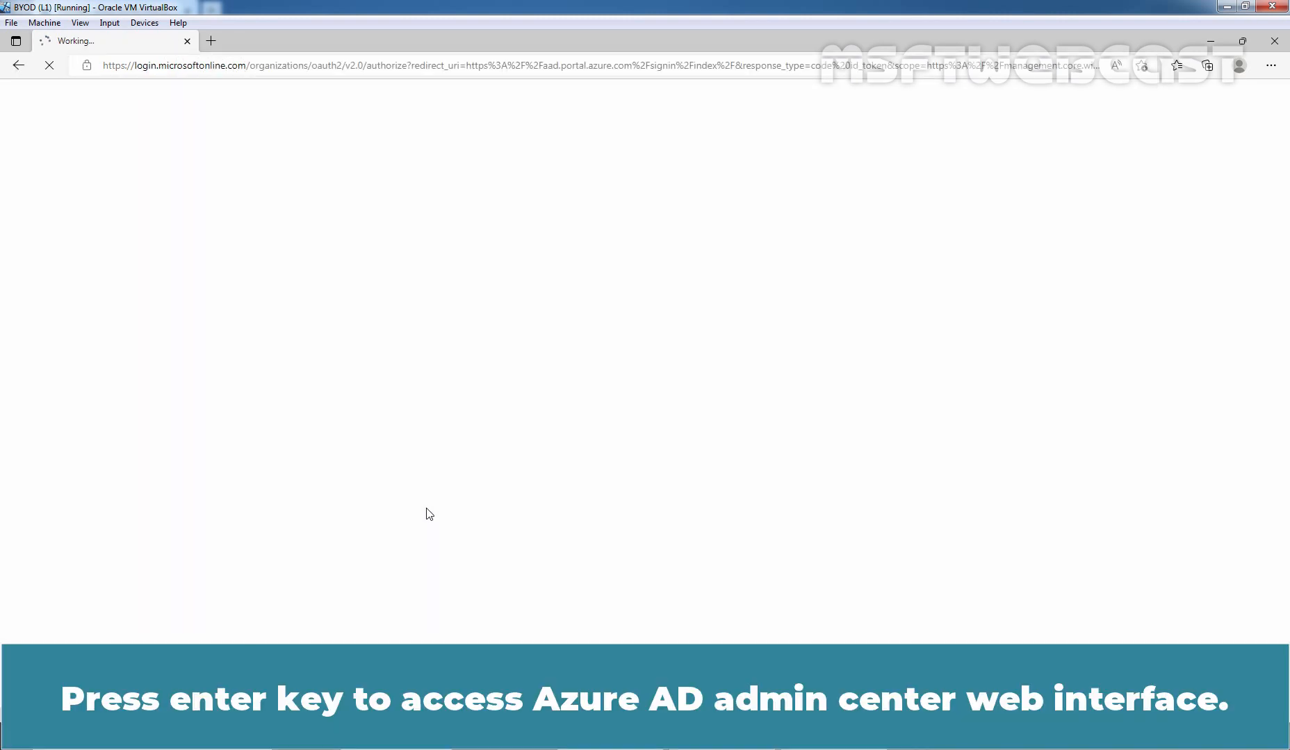
key(enter)
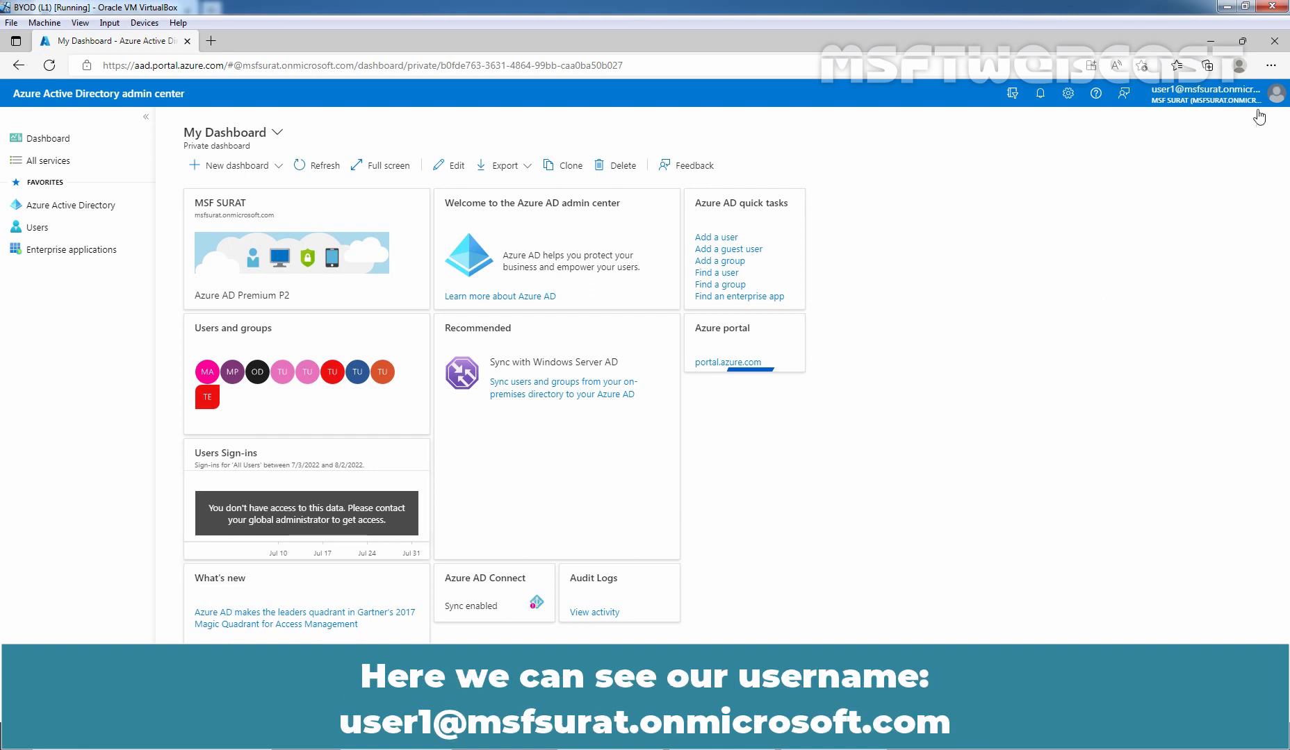
click(1209, 93)
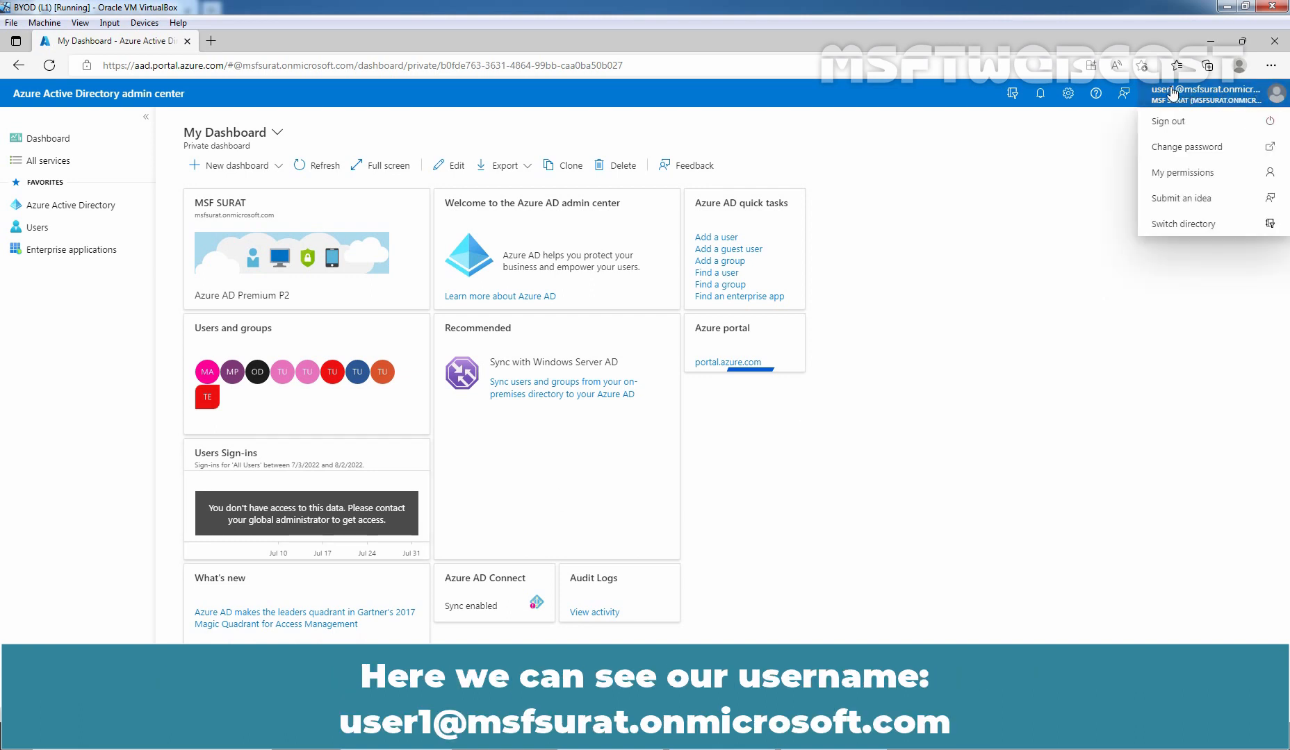